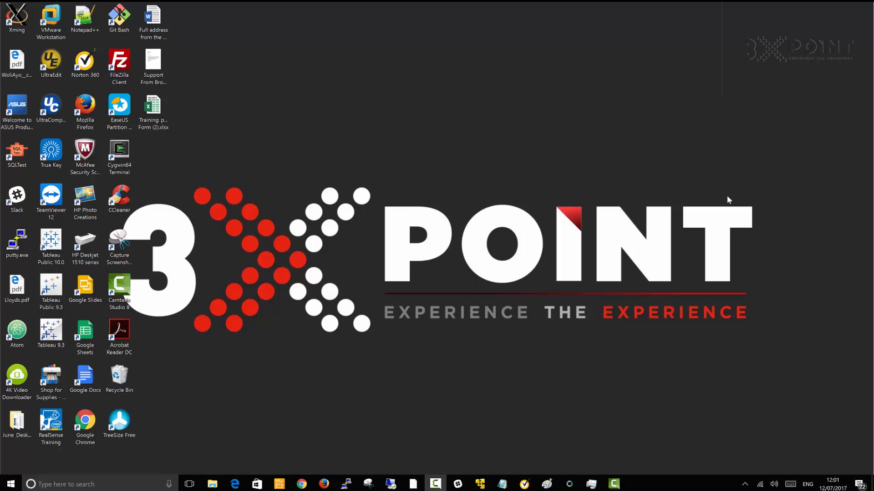
mouse_move(628, 224)
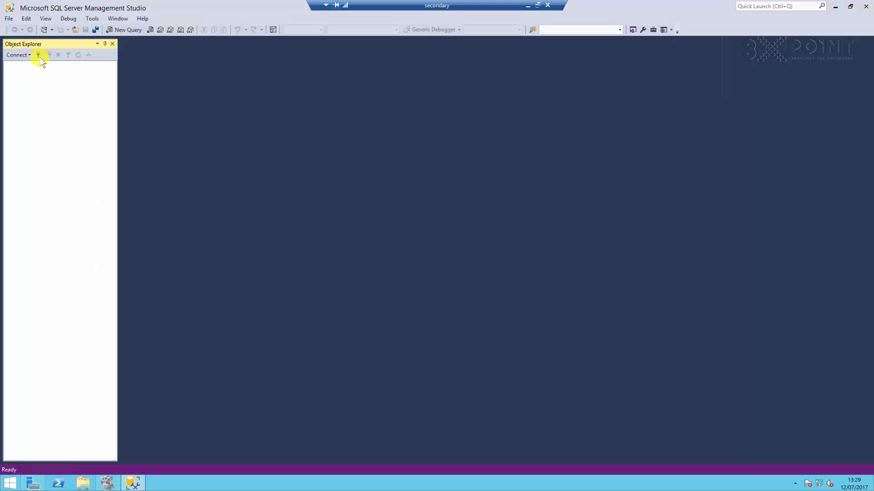
Connect Object Explorer to the XPOINTLISTENER availability group listener
left_click(38, 55)
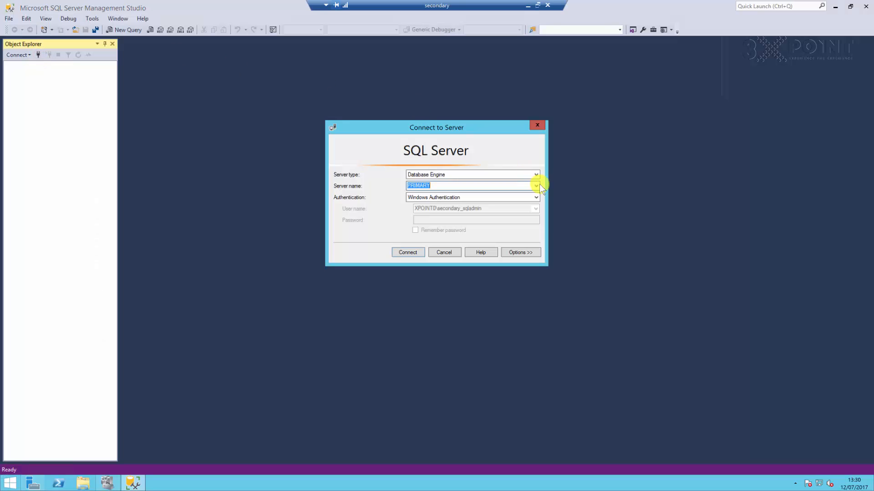
left_click(534, 185)
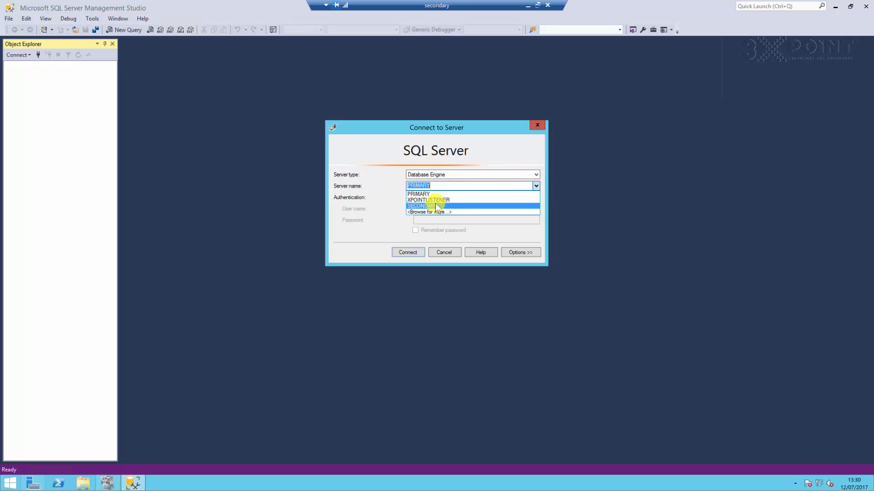
left_click(428, 200)
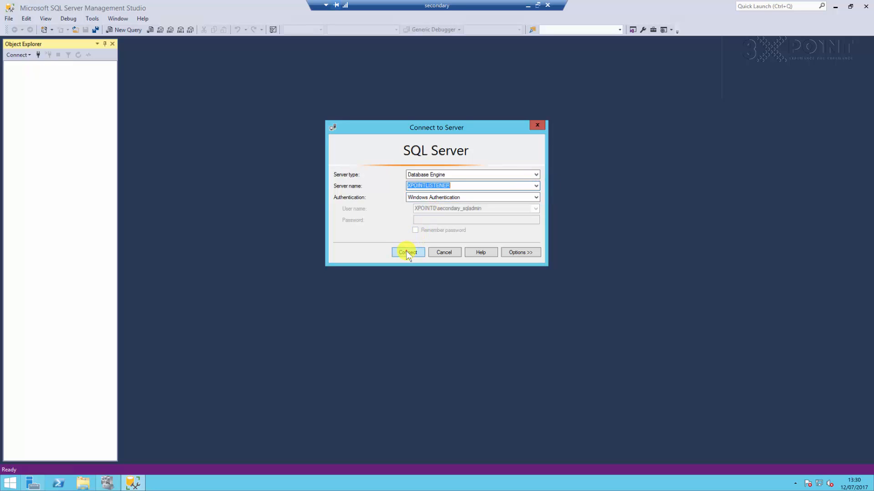
left_click(408, 252)
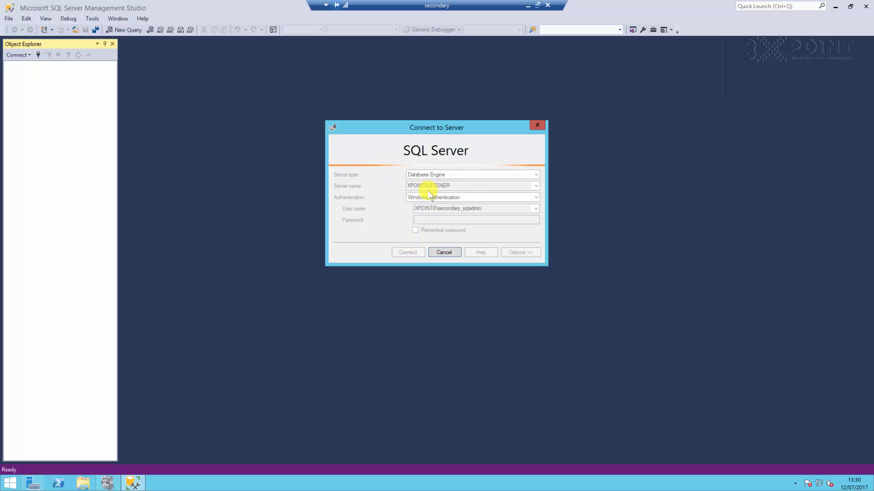
left_click(407, 252)
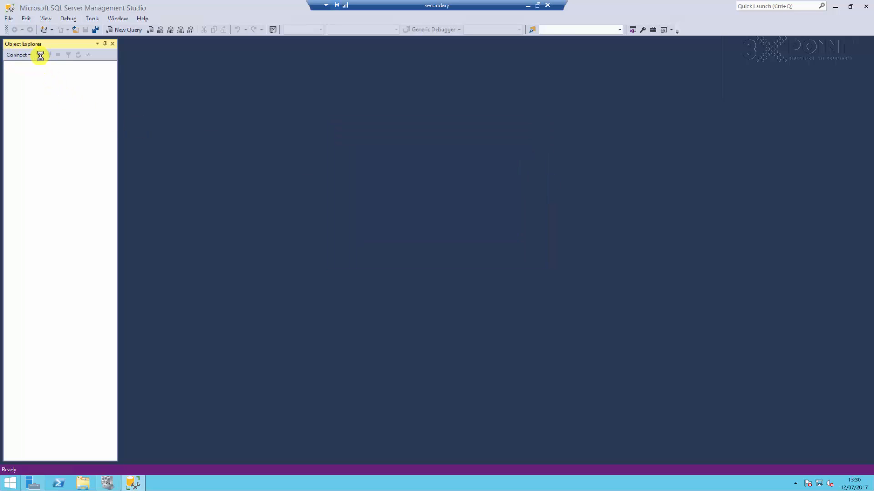
Add connections to the PRIMARY and SECONDARY SQL Server instances
left_click(17, 55)
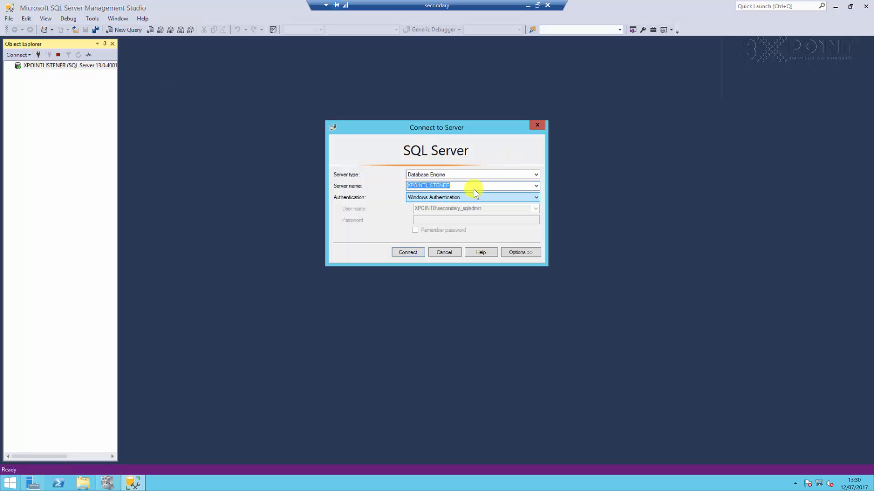
type("PRIMARY")
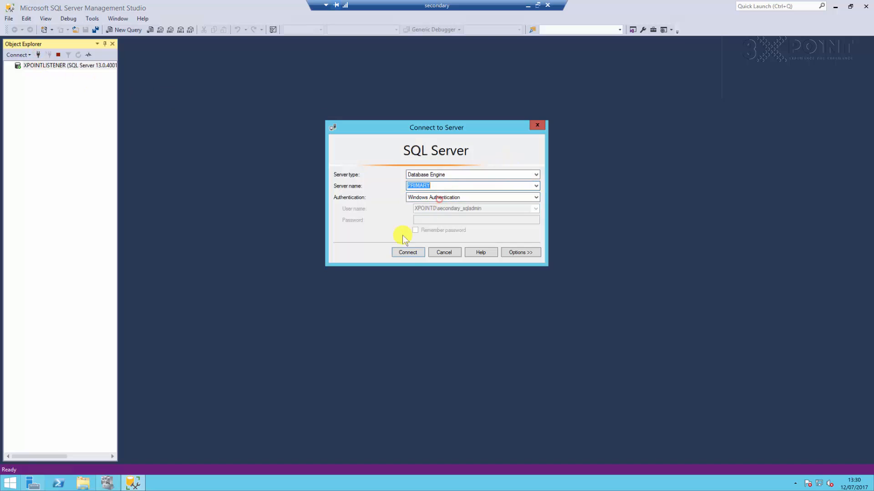
left_click(407, 251)
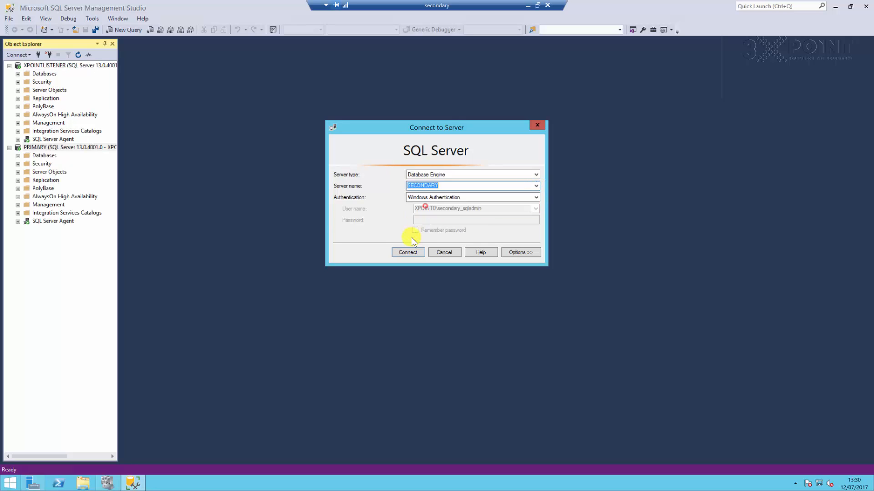
left_click(407, 251)
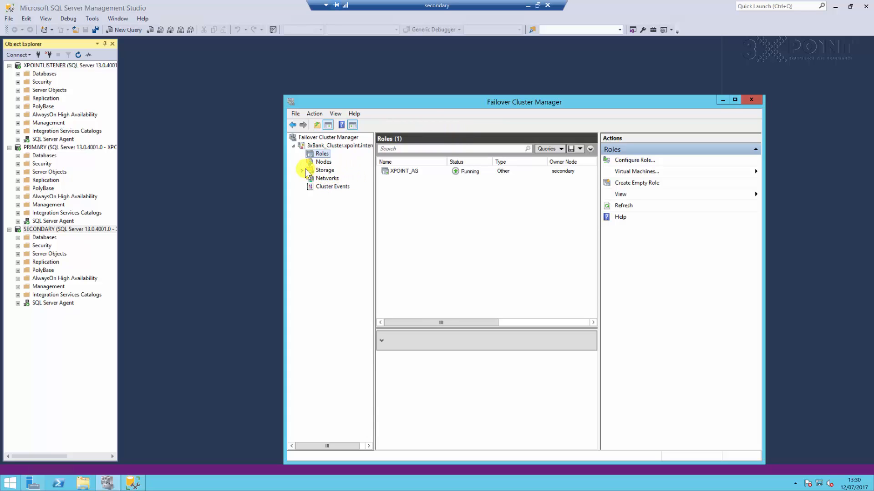
View the cluster Roles list showing XPOINT_AG running with owner node secondary
left_click(322, 154)
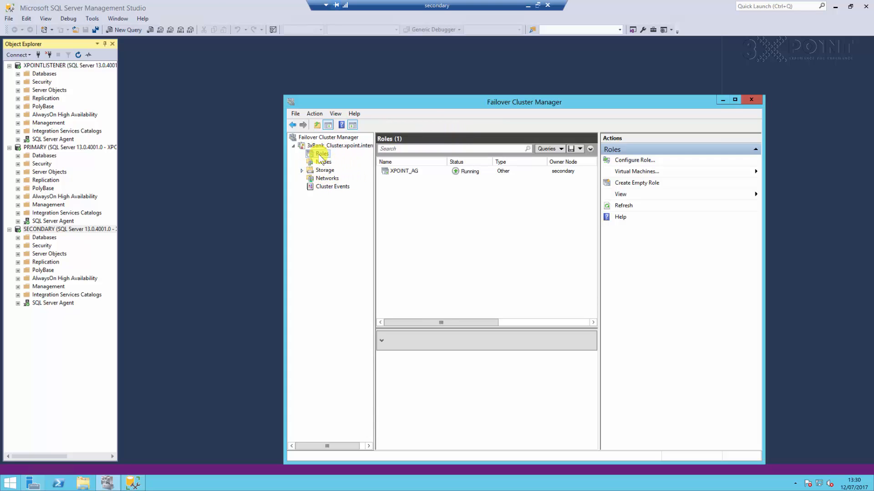
left_click(404, 171)
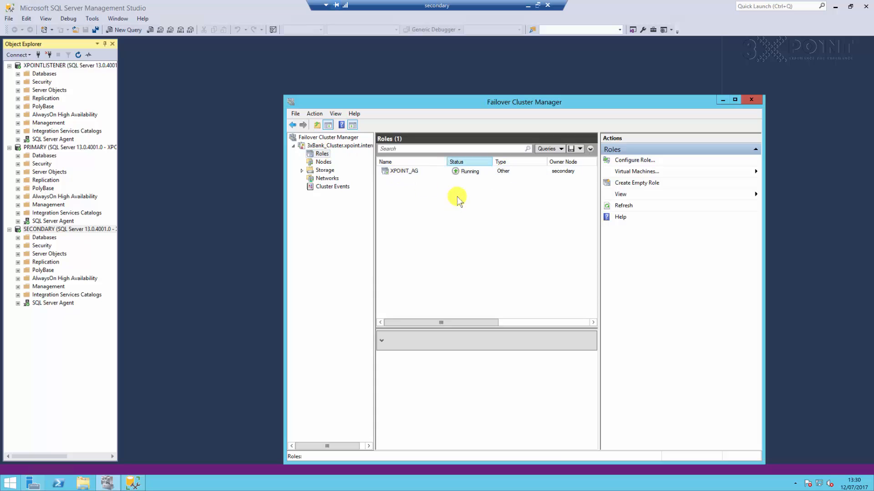
left_click(402, 171)
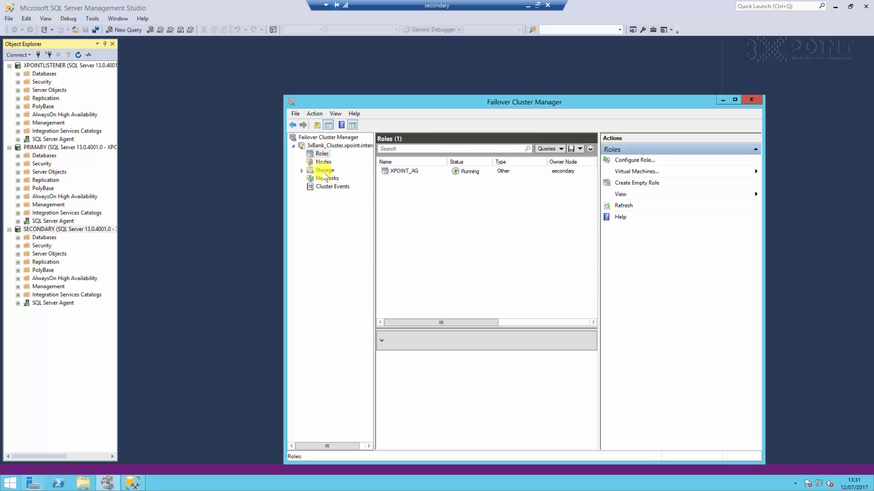
Open the 3xBank_Cluster summary page showing secondary as current host server
left_click(334, 146)
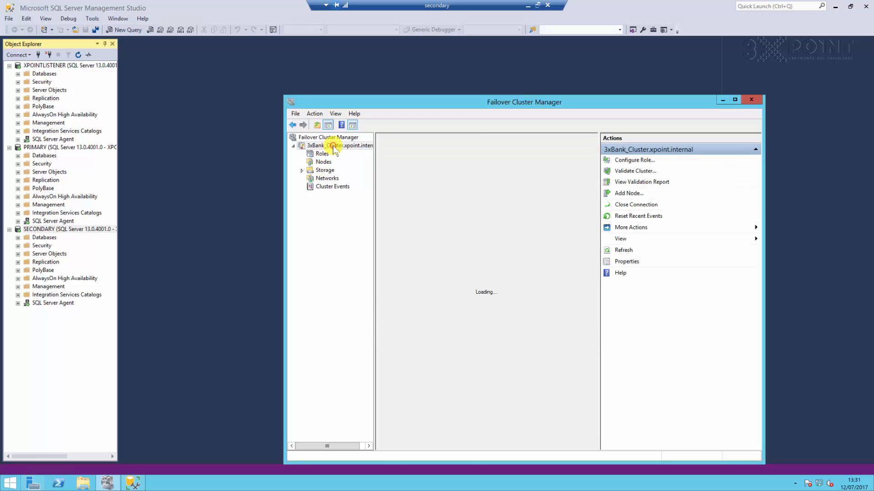
left_click(338, 146)
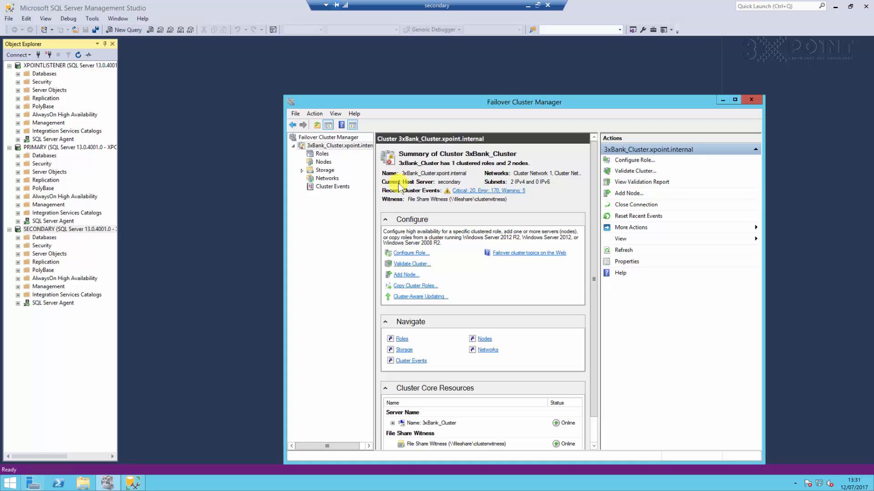
mouse_move(446, 155)
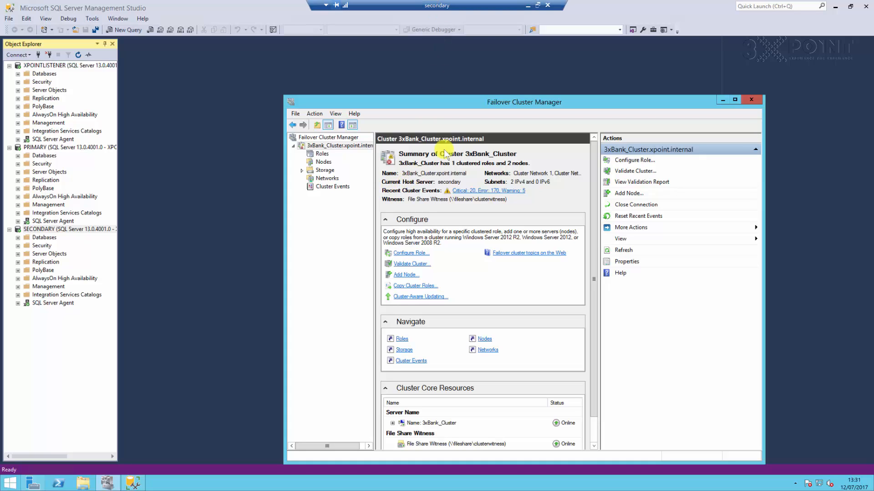
mouse_move(440, 192)
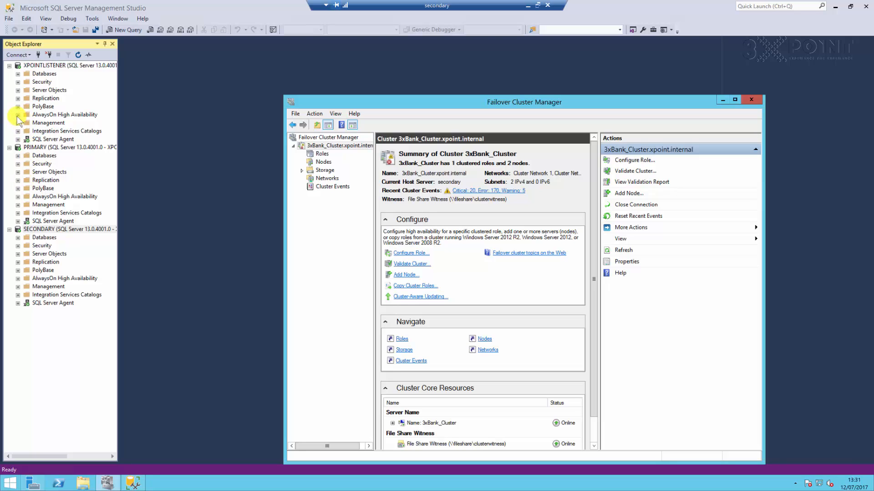
Expand the listener's Availability Groups and open the XPOINT_AG dashboard
left_click(18, 114)
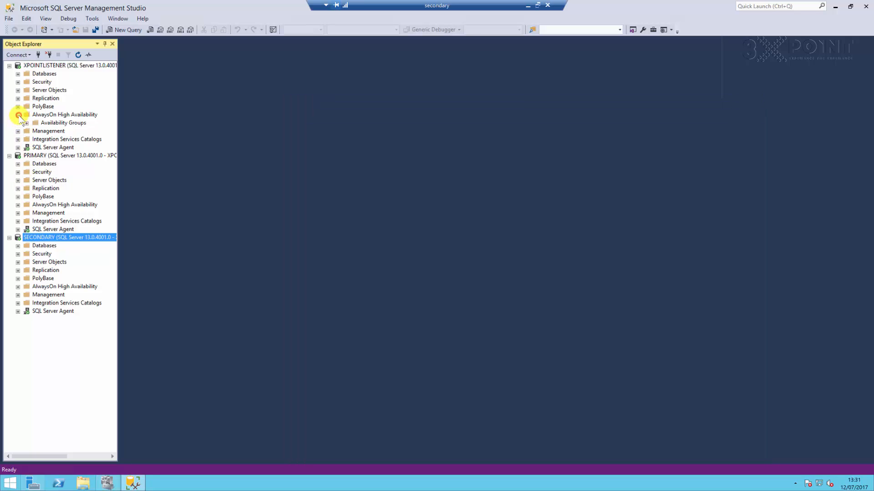
left_click(26, 122)
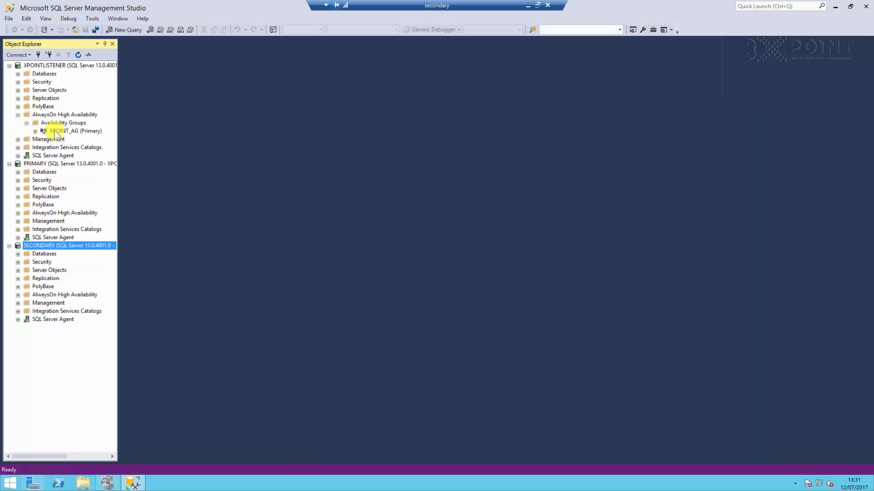
right_click(72, 131)
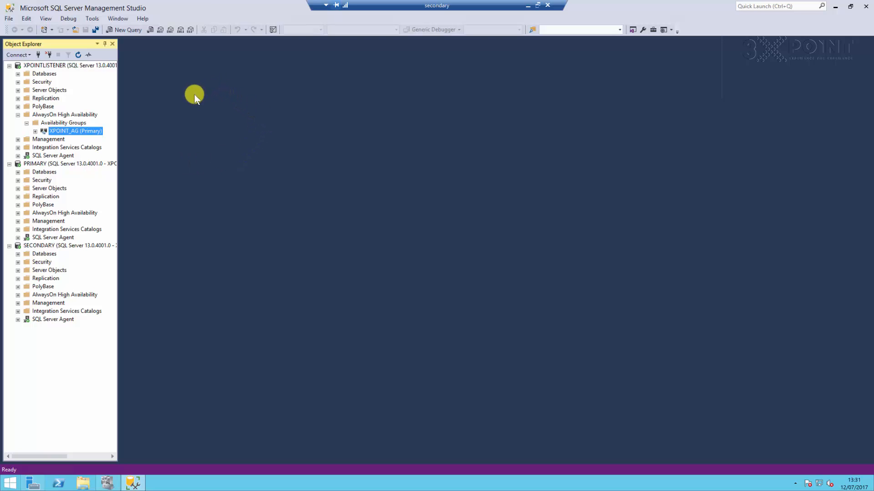
double_click(75, 130)
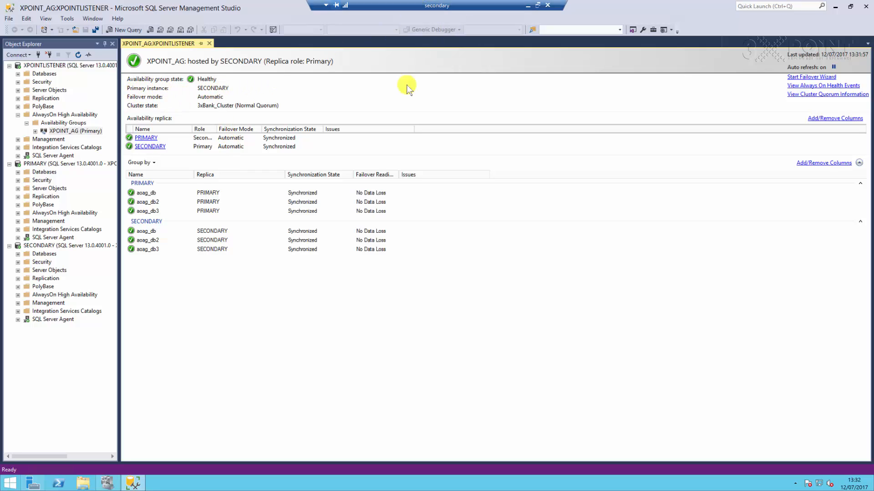
mouse_move(325, 160)
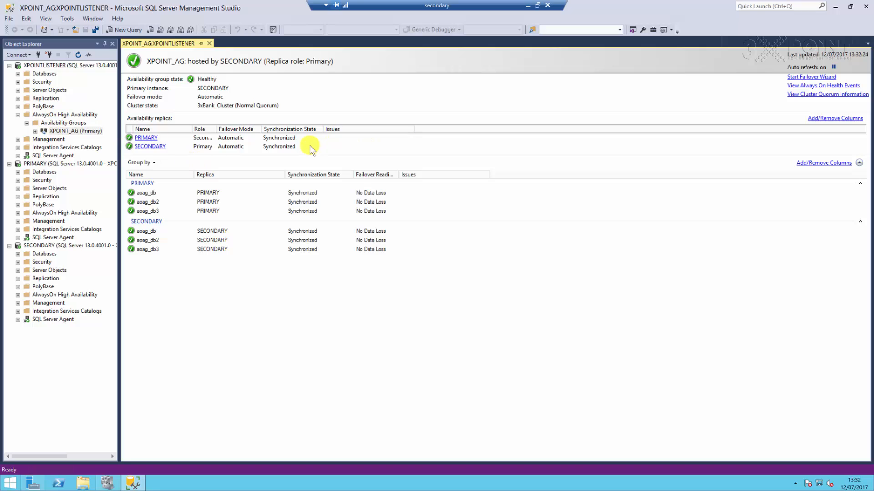
mouse_move(335, 137)
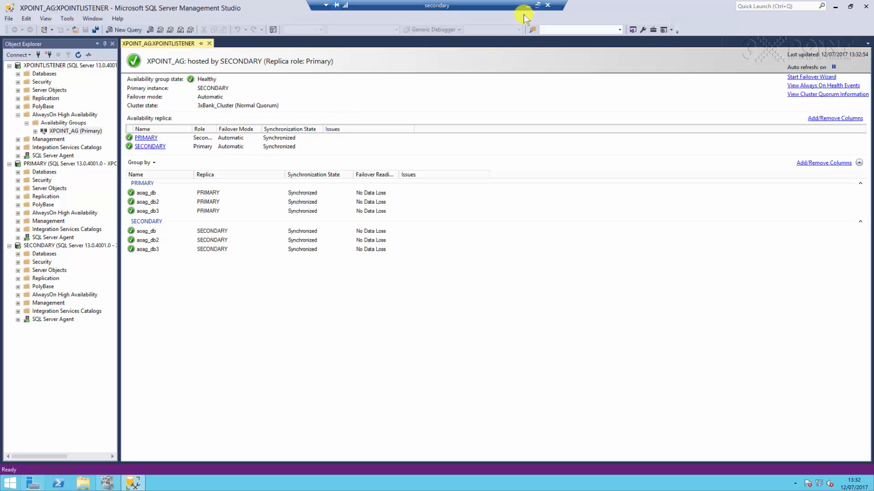
mouse_move(524, 11)
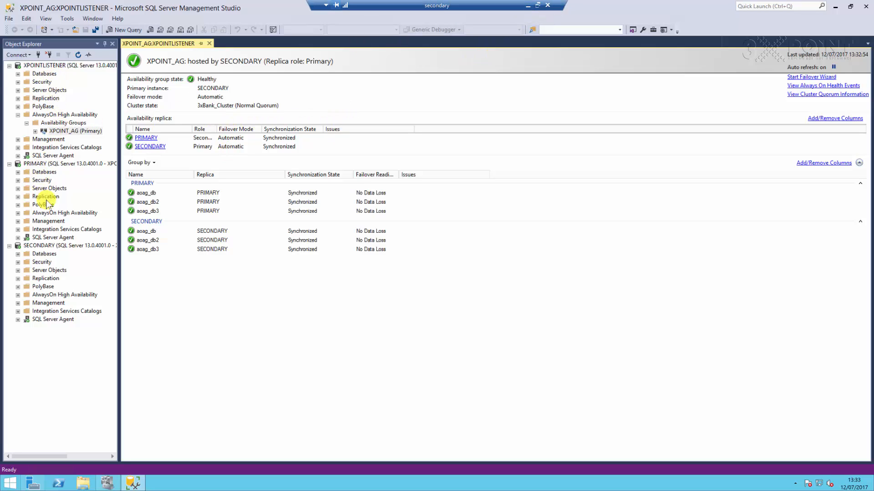
mouse_move(18, 216)
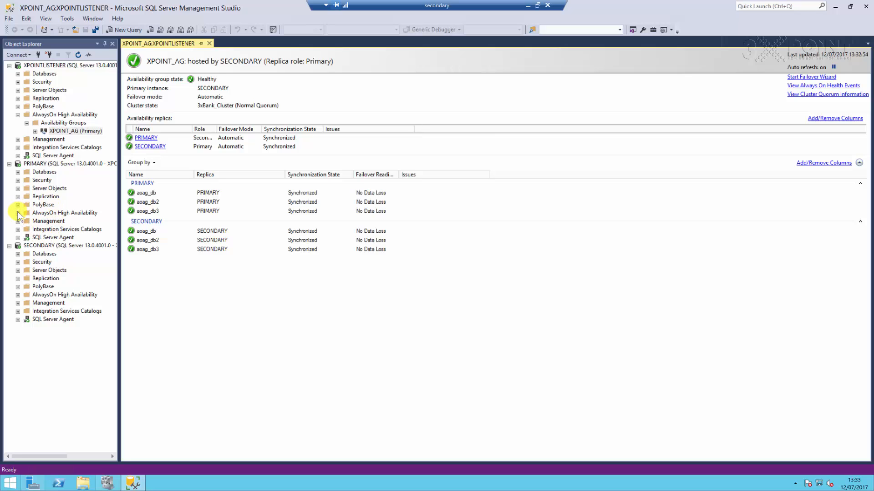
Show XPOINT_AG's Secondary role under PRIMARY, then dismiss the Remote Desktop jump list
left_click(18, 213)
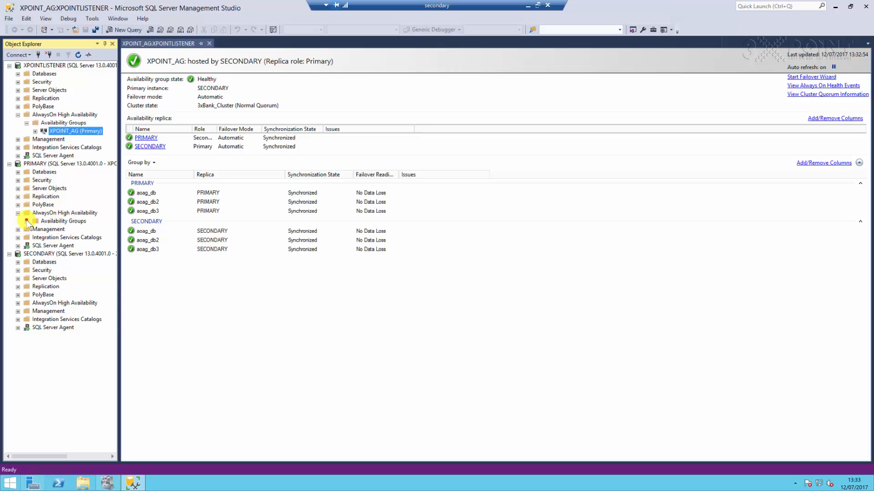
left_click(26, 220)
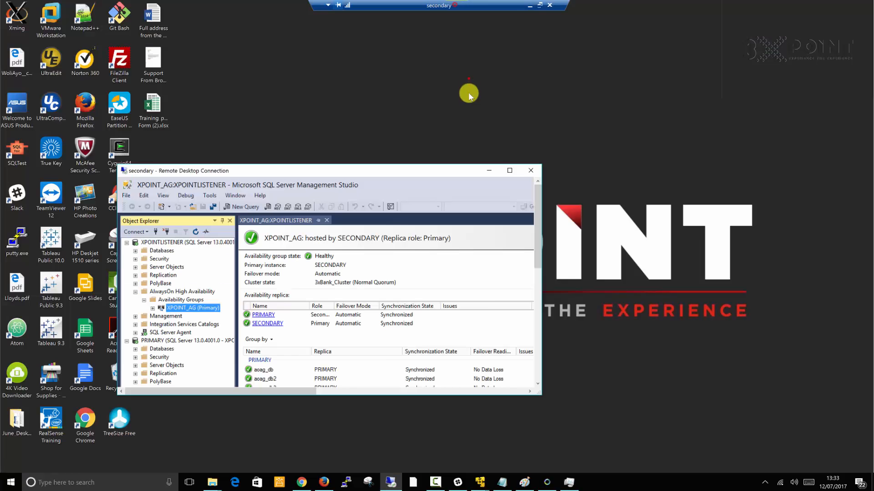
left_click(508, 171)
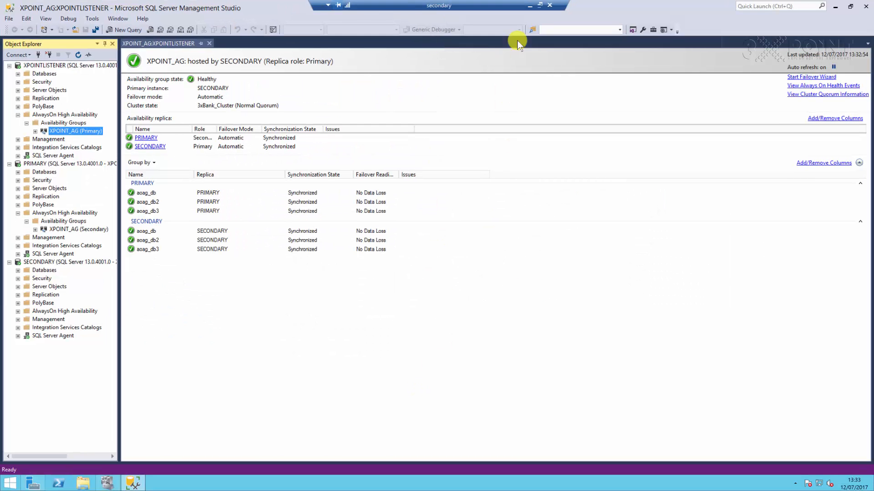
left_click(538, 6)
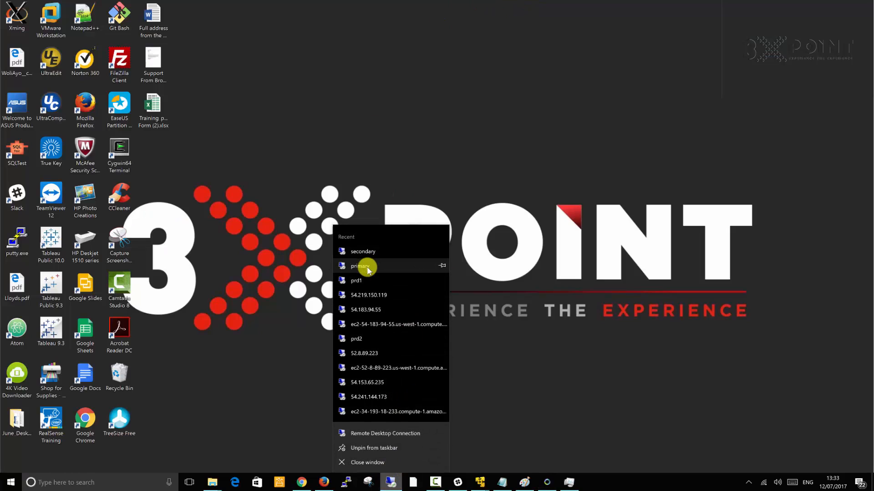
left_click(360, 266)
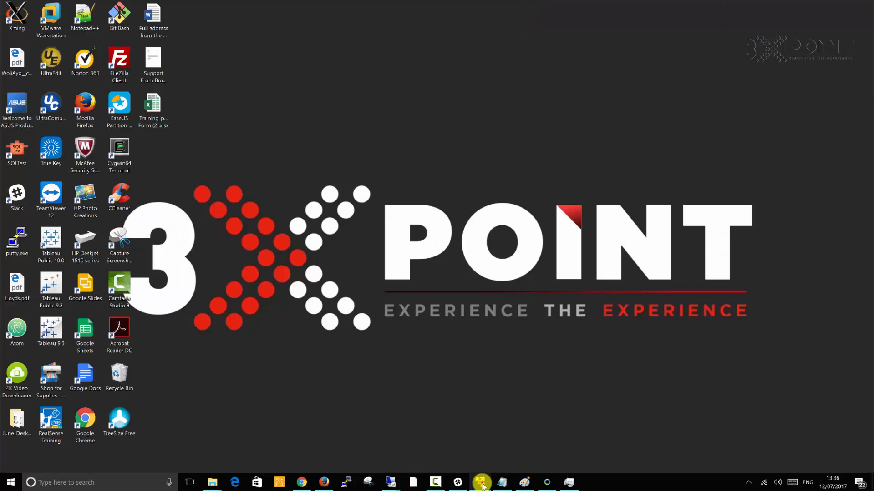
Restart the Secondary virtual machine's guest OS from the VMware Player Power menu
left_click(478, 482)
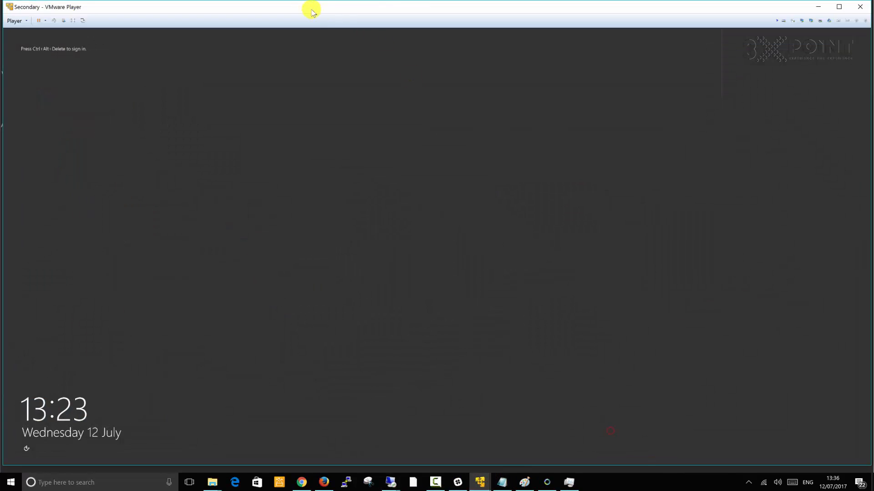
left_click(15, 20)
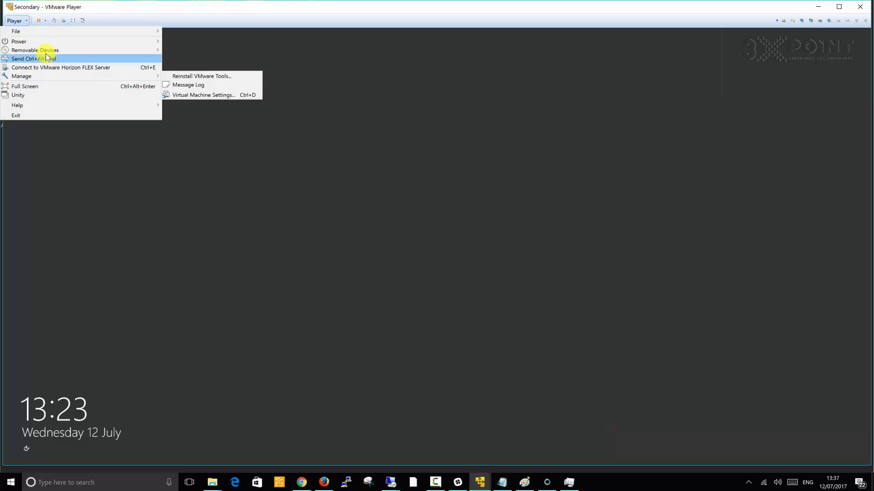
mouse_move(18, 42)
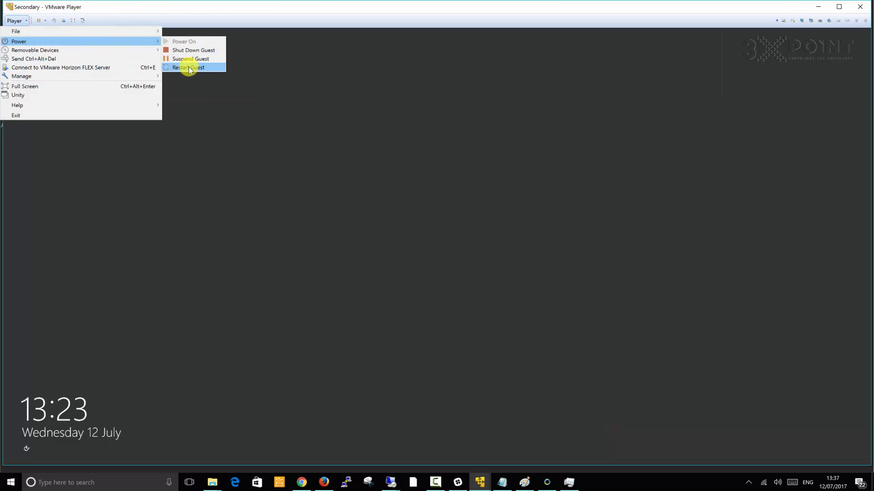
left_click(188, 67)
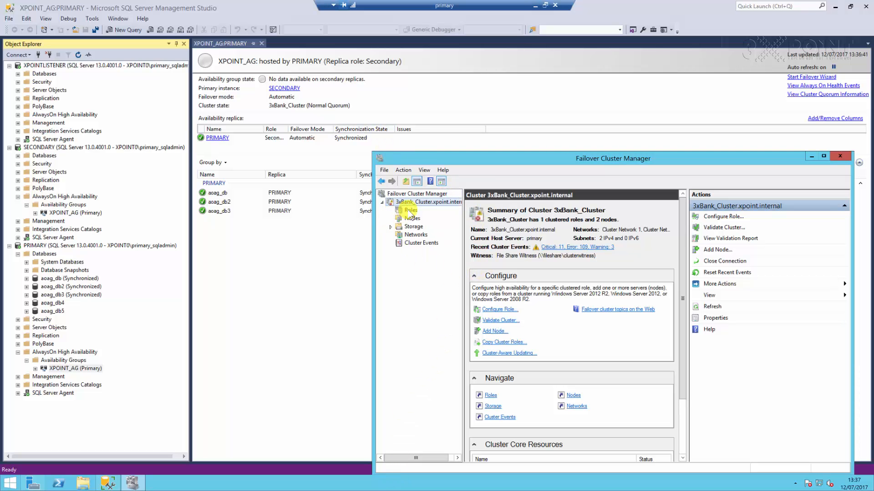
mouse_move(486, 241)
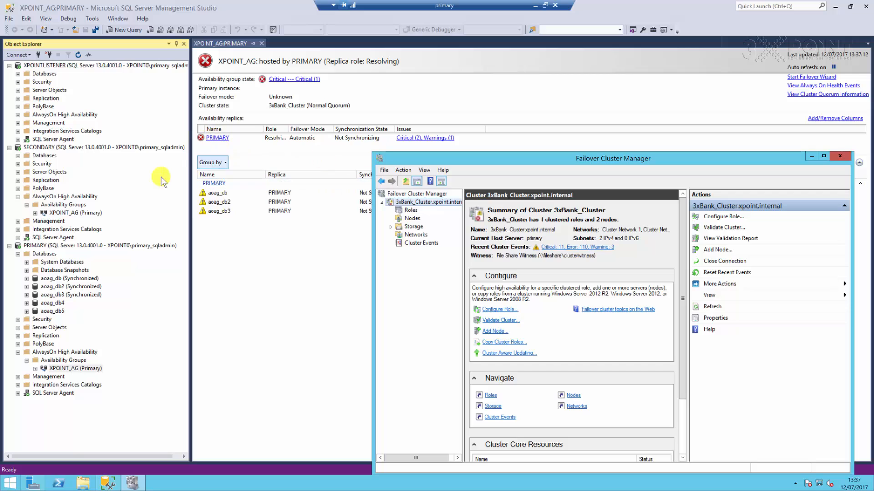
mouse_move(288, 256)
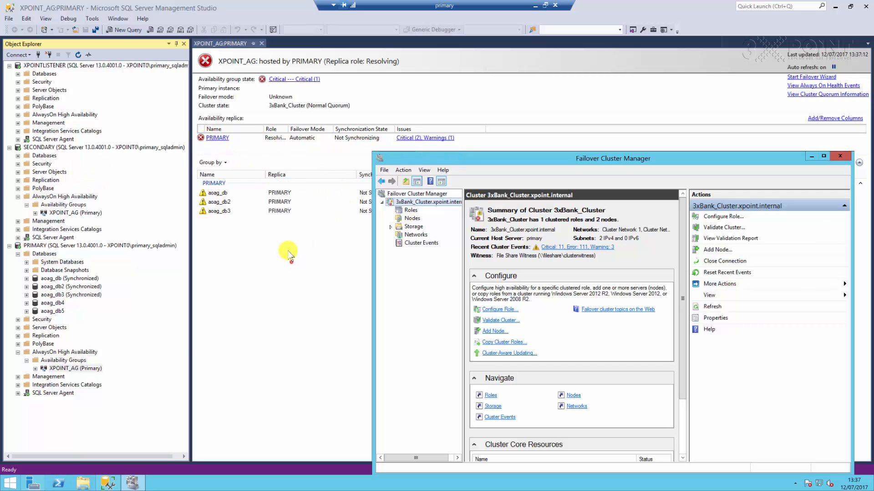
Bring the XPOINT_AG:PRIMARY dashboard in front of Failover Cluster Manager to watch its status
left_click(839, 156)
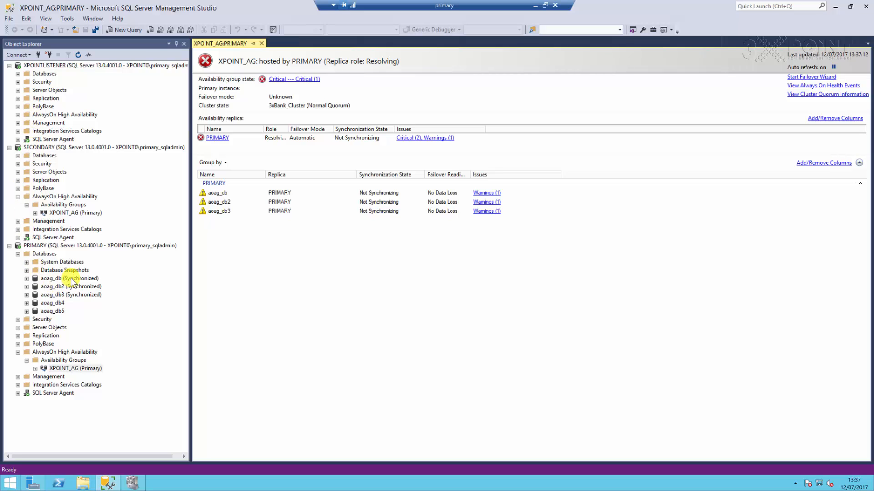
Close the XPOINT_AG:PRIMARY dashboard and reopen XPOINT_AG's dashboard under XPOINTLISTENER
left_click(69, 278)
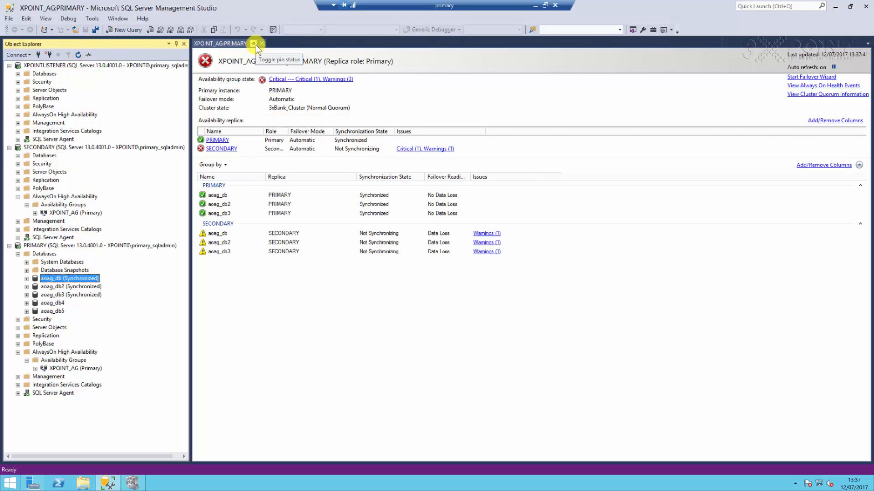
left_click(254, 43)
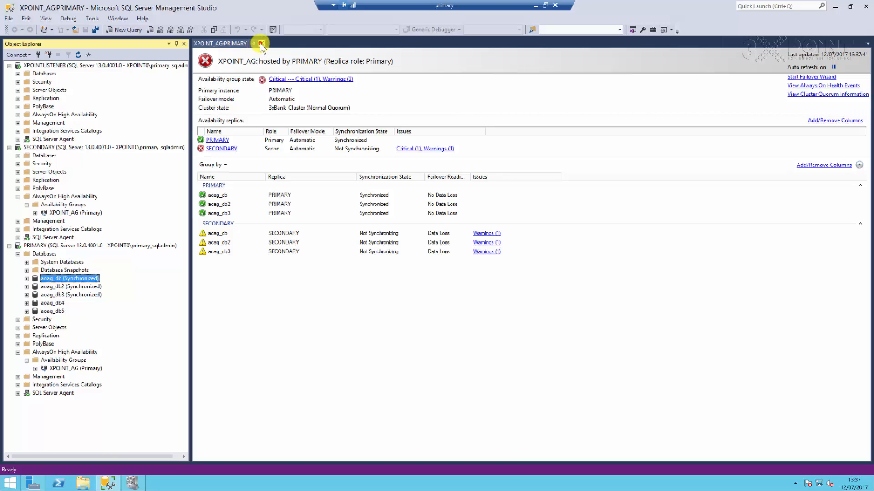
left_click(260, 44)
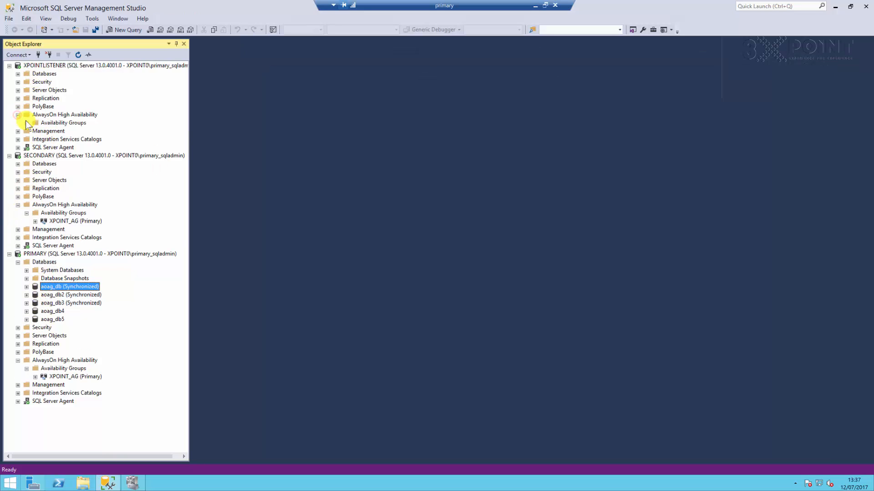
left_click(63, 123)
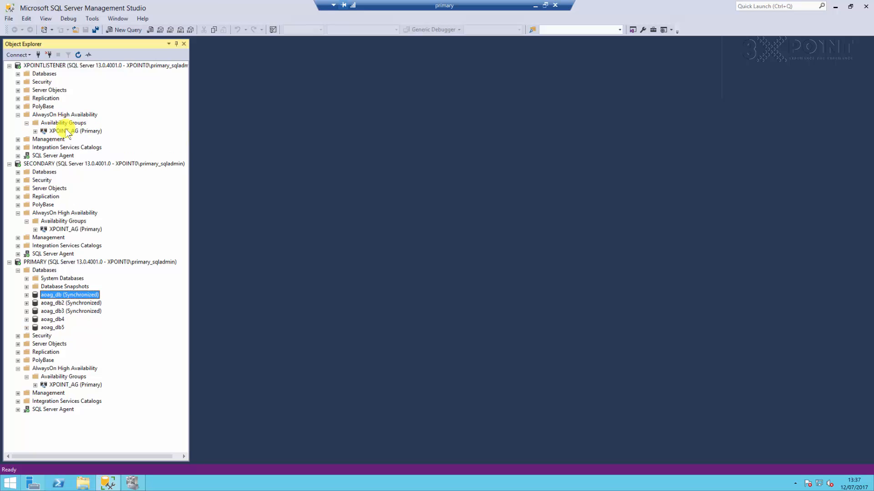
right_click(75, 131)
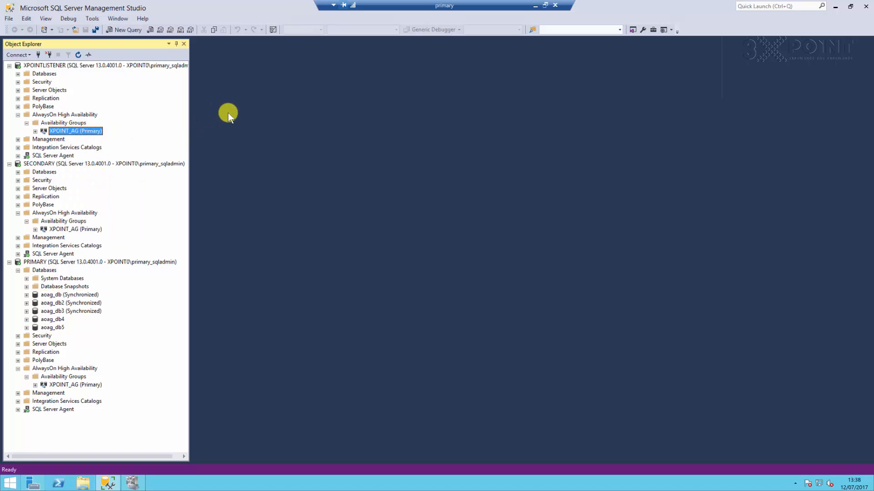
mouse_move(263, 116)
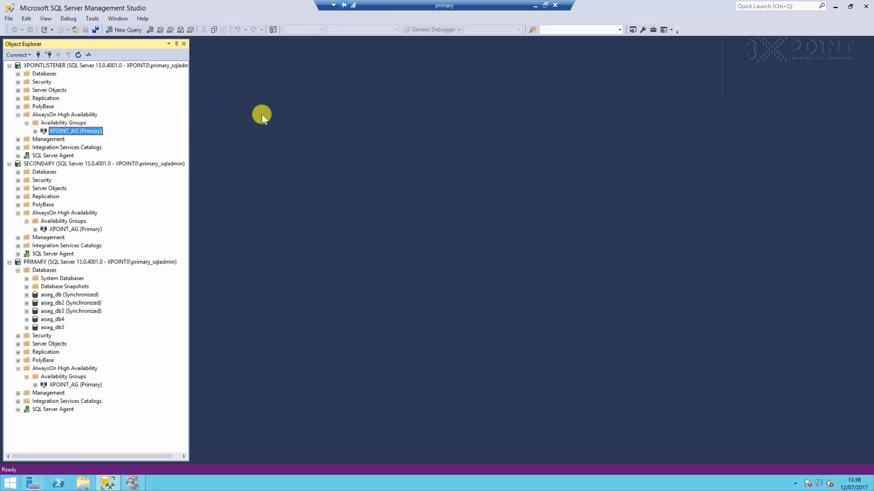
double_click(75, 131)
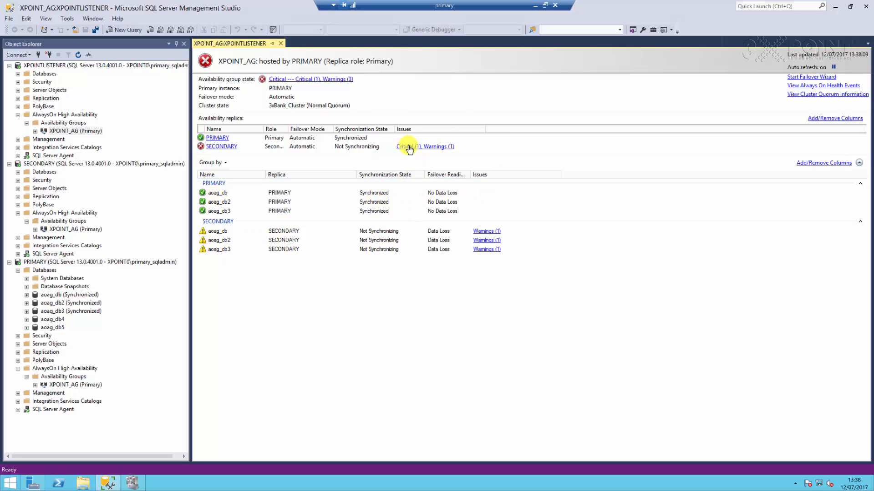
Open SECONDARY's Critical issue to see the disconnected-replica policy evaluation result
left_click(410, 146)
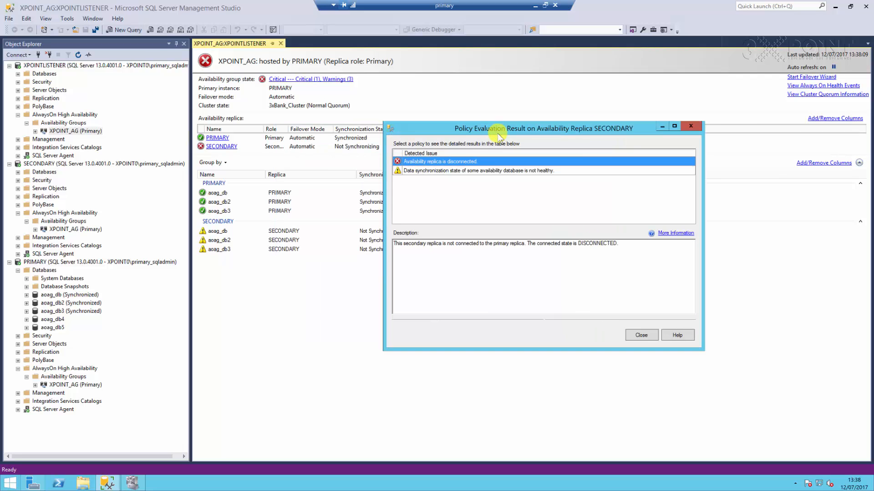
mouse_move(442, 166)
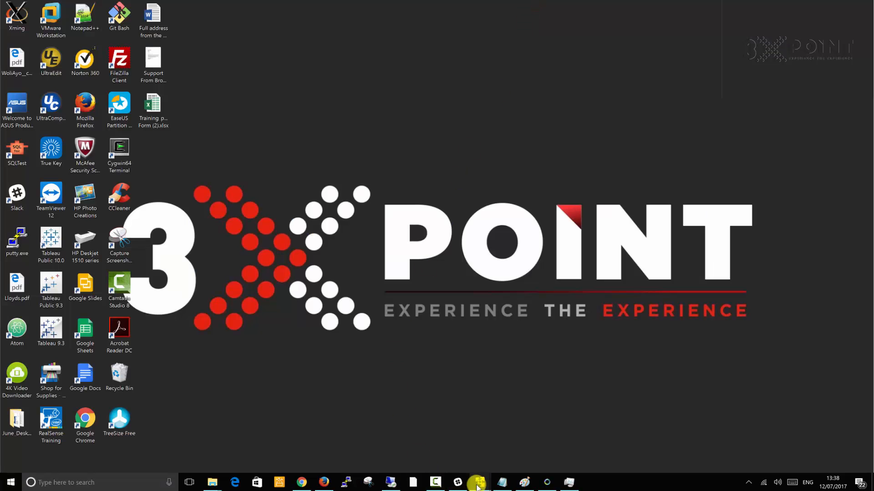
View the Secondary VM in VMware Player, waiting at its Windows sign-in screen
left_click(477, 483)
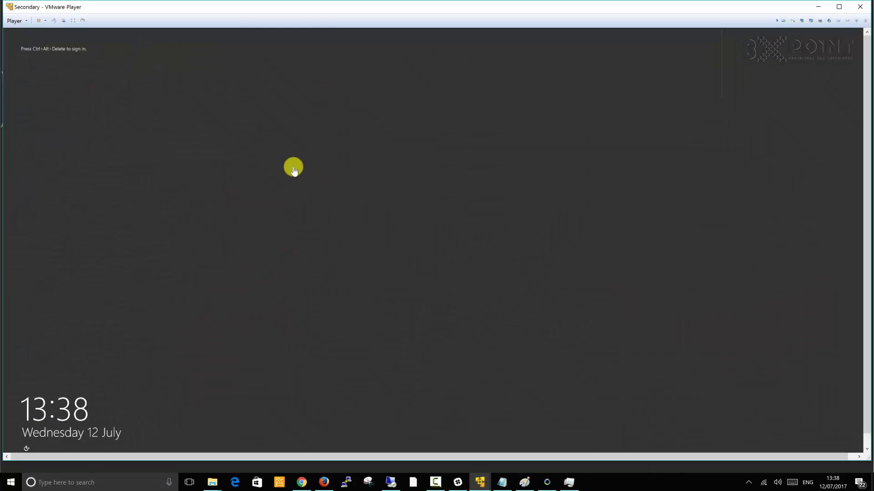
mouse_move(401, 461)
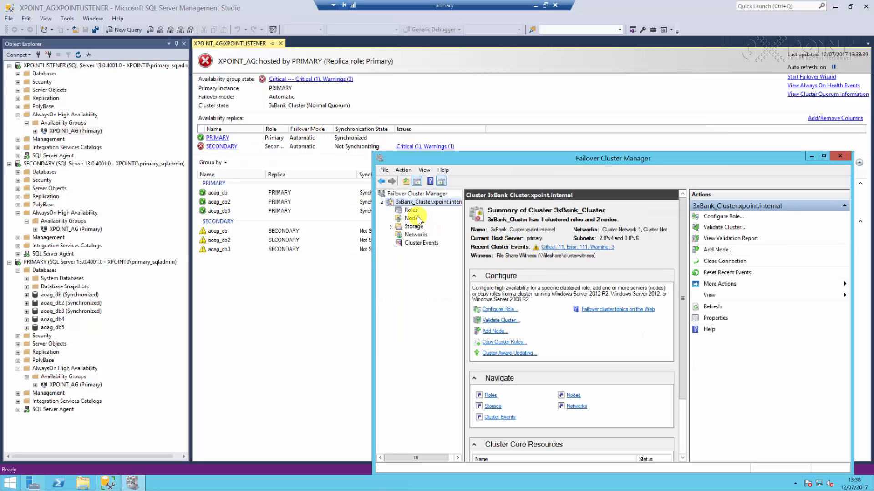
Show the cluster's Roles list, then bring the XPOINT_AG dashboard in SSMS to the front
left_click(410, 210)
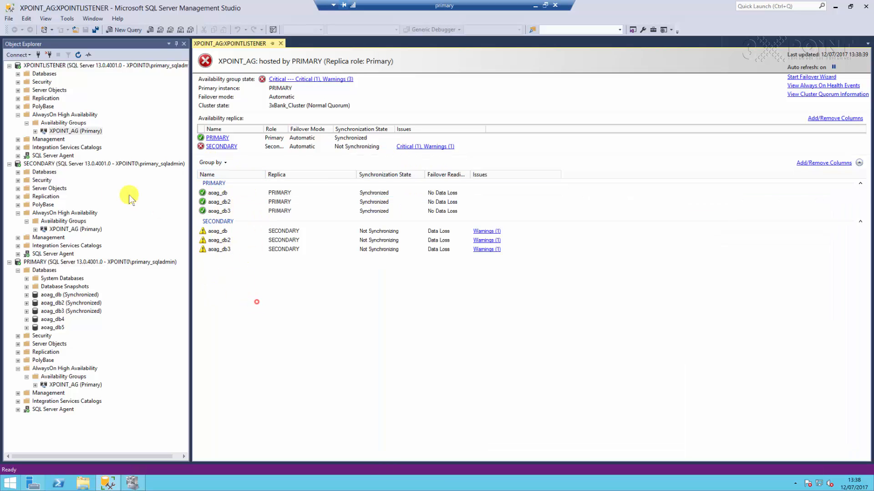
left_click(64, 303)
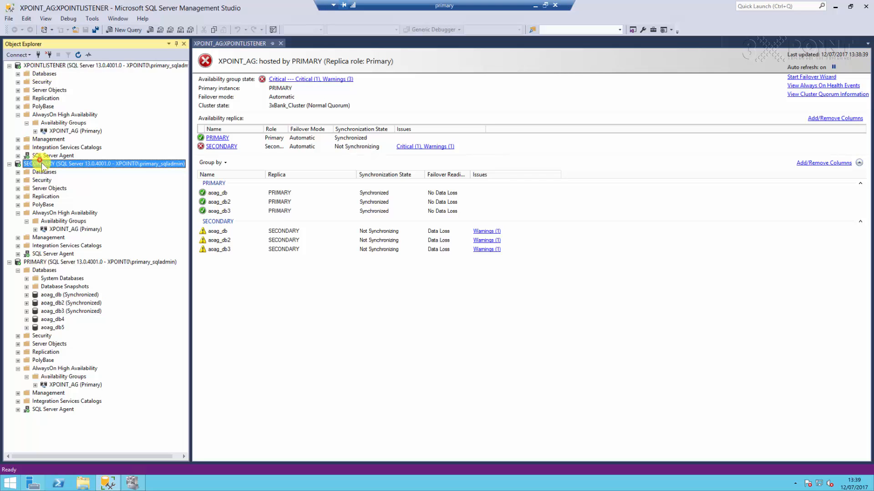
Select the SECONDARY server connection in Object Explorer to refresh its replica status
left_click(75, 228)
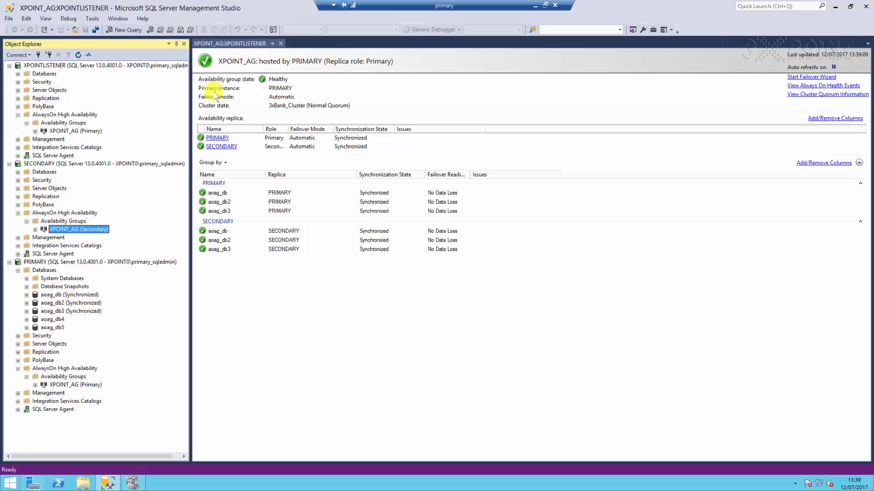
mouse_move(227, 110)
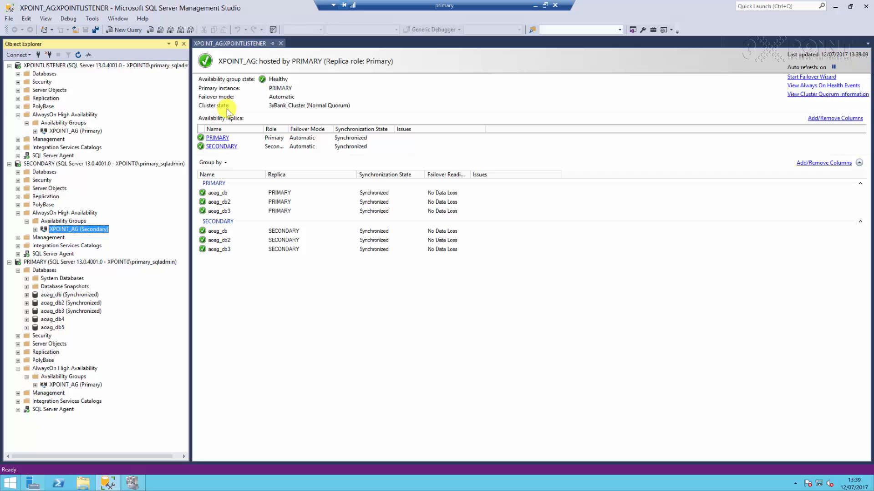
mouse_move(179, 481)
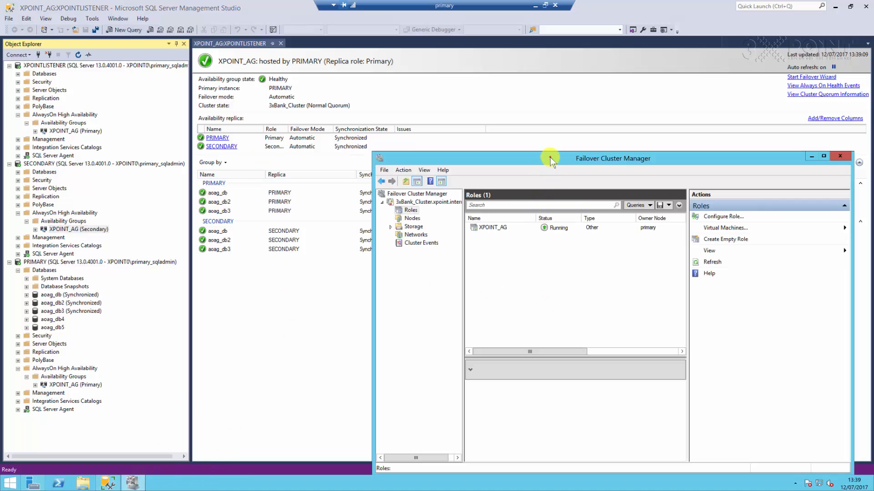
Drag the Failover Cluster Manager window off the SSMS dashboard
left_click_drag(550, 158, 494, 109)
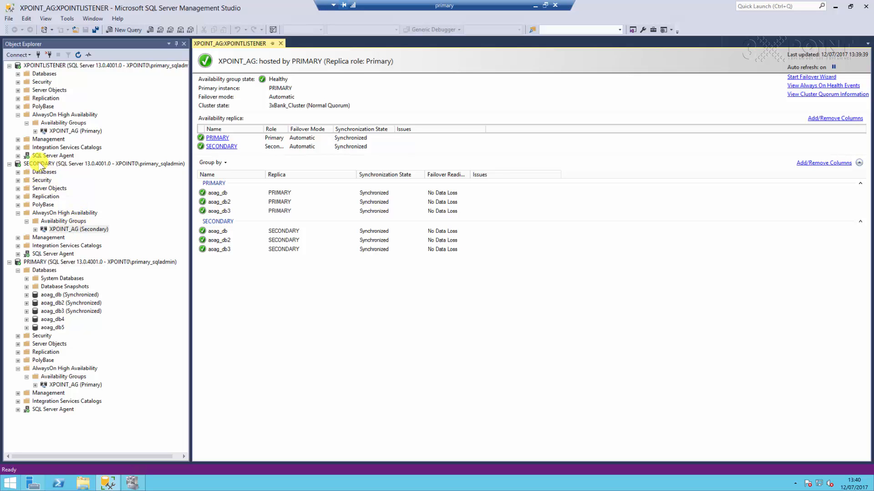
Select XPOINT_AG under the XPOINTLISTENER connection and launch its Failover wizard from the context menu
left_click(78, 229)
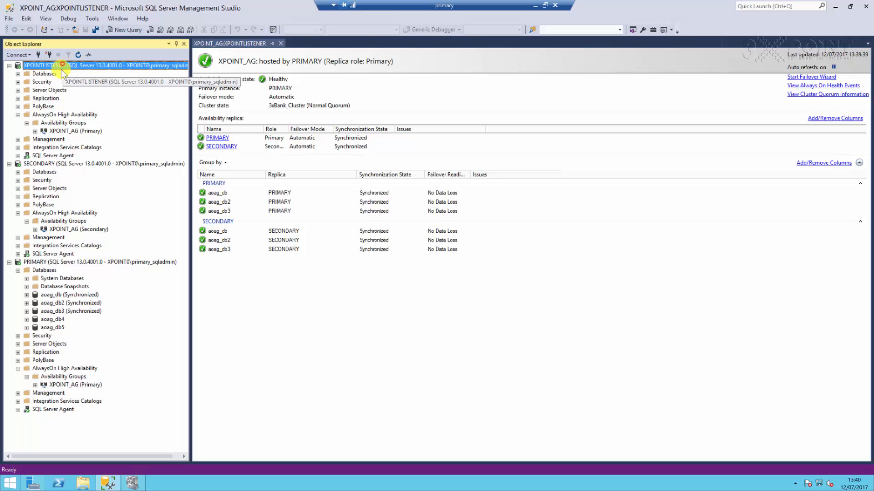
left_click(75, 131)
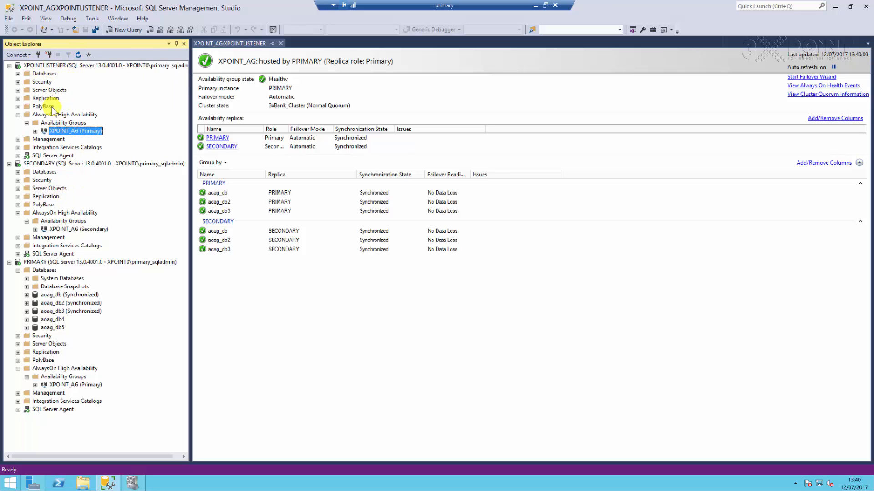
right_click(75, 130)
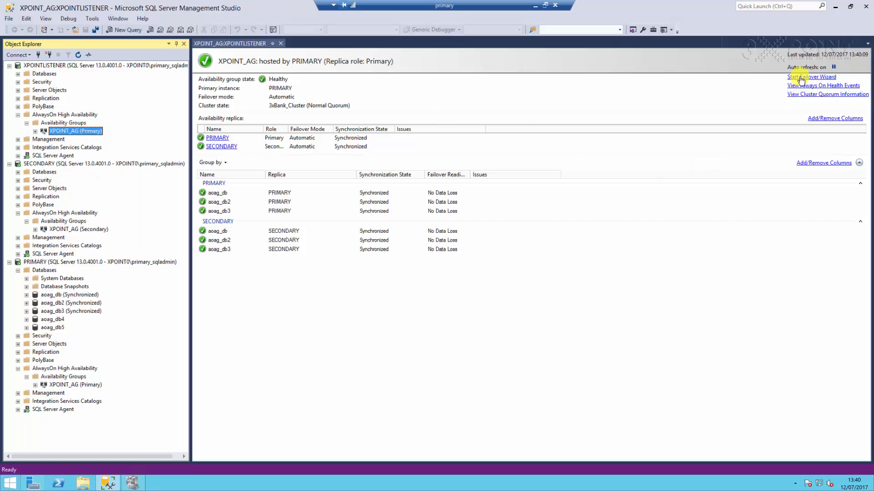
left_click(812, 77)
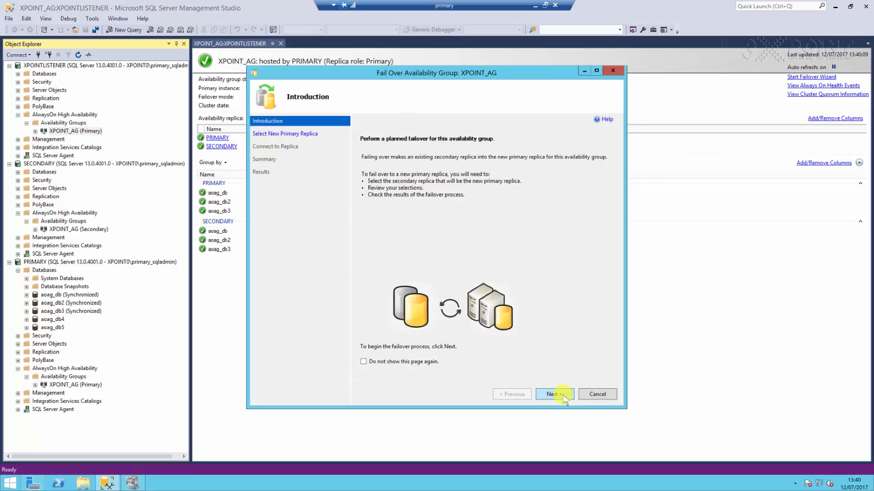
Choose SECONDARY as the new primary replica, connect to it, and advance to Summary
left_click(554, 394)
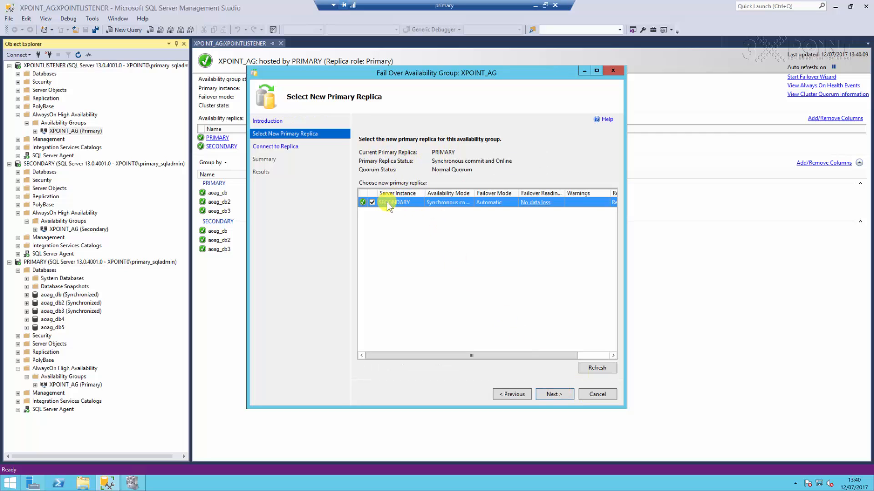
mouse_move(419, 213)
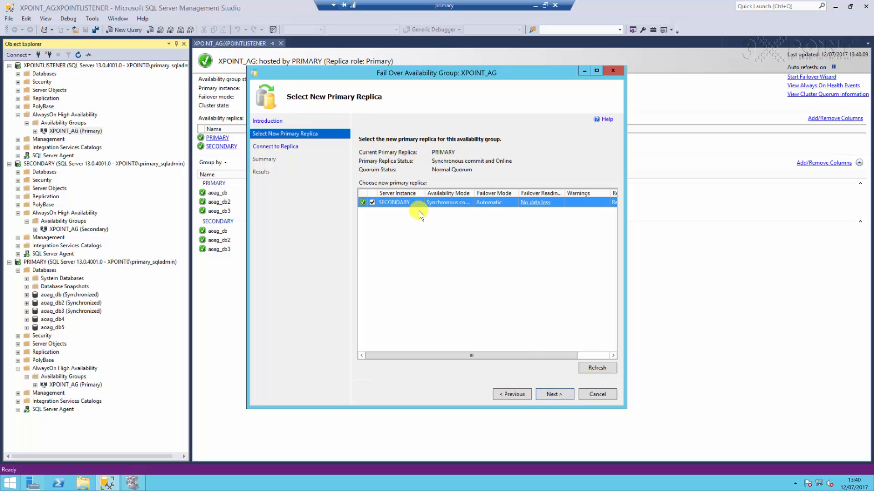
mouse_move(528, 206)
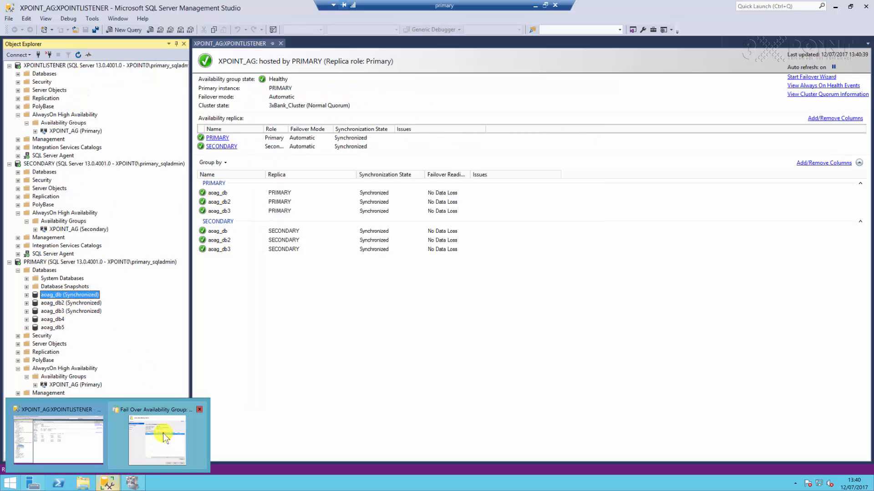
left_click(158, 440)
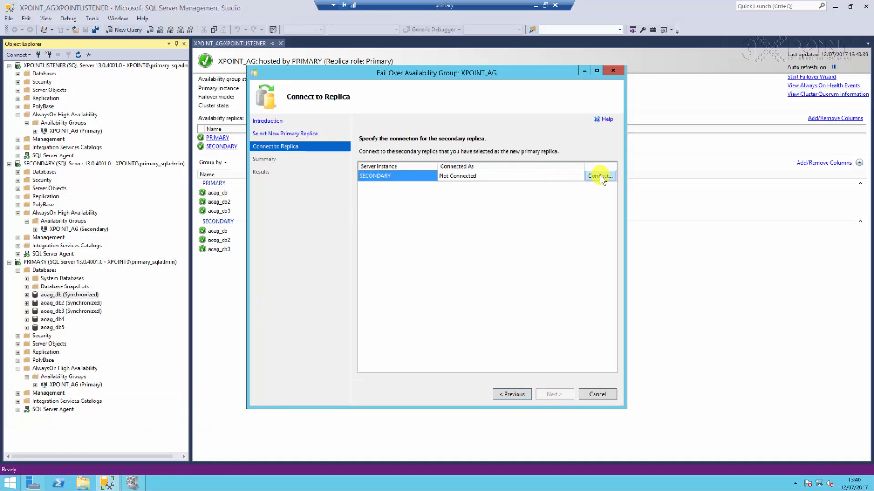
left_click(600, 176)
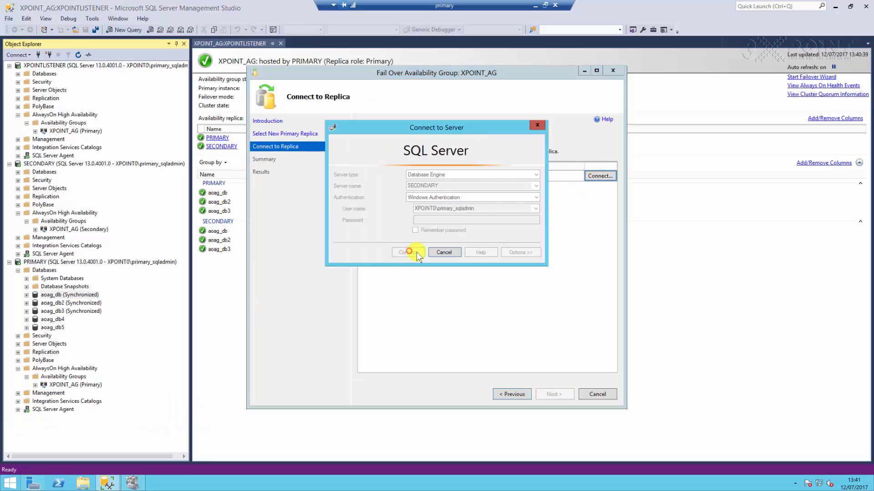
left_click(408, 252)
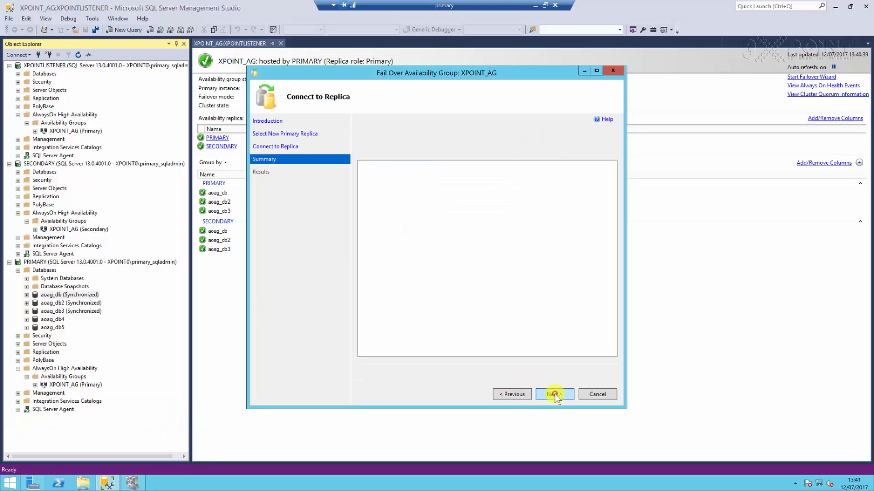
left_click(554, 394)
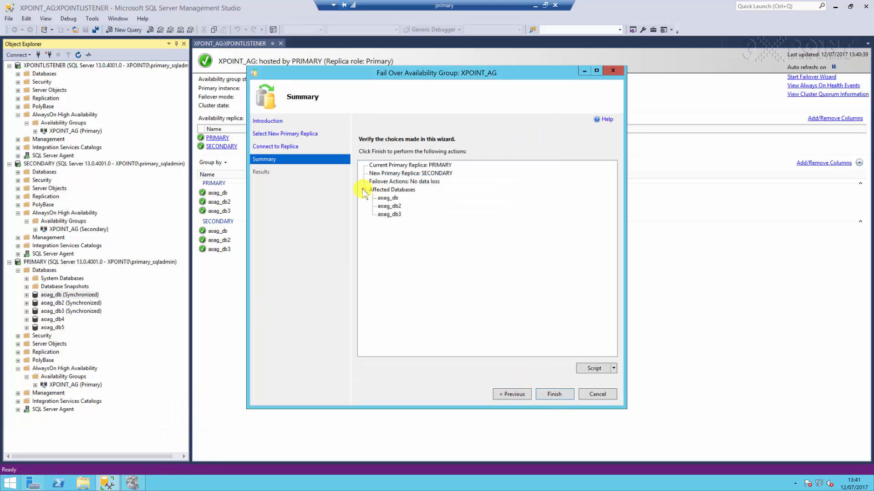
Expand XPOINT_AG under PRIMARY to list its availability databases
left_click(387, 198)
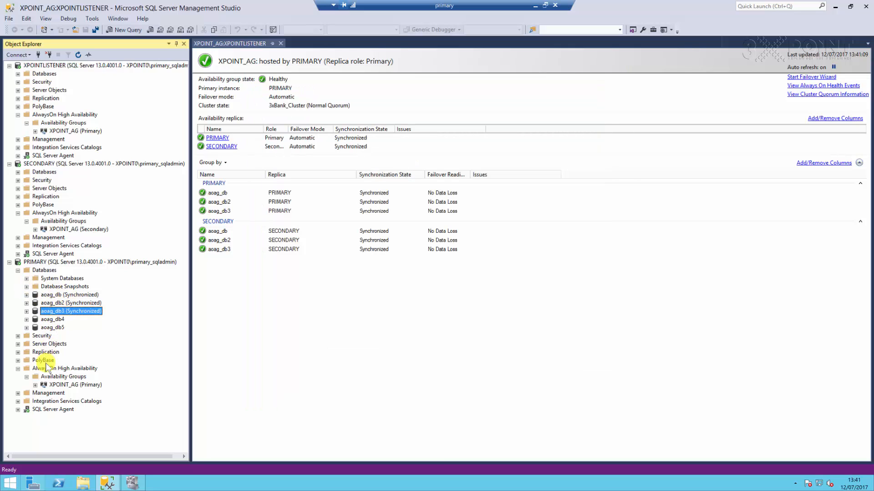
left_click(35, 386)
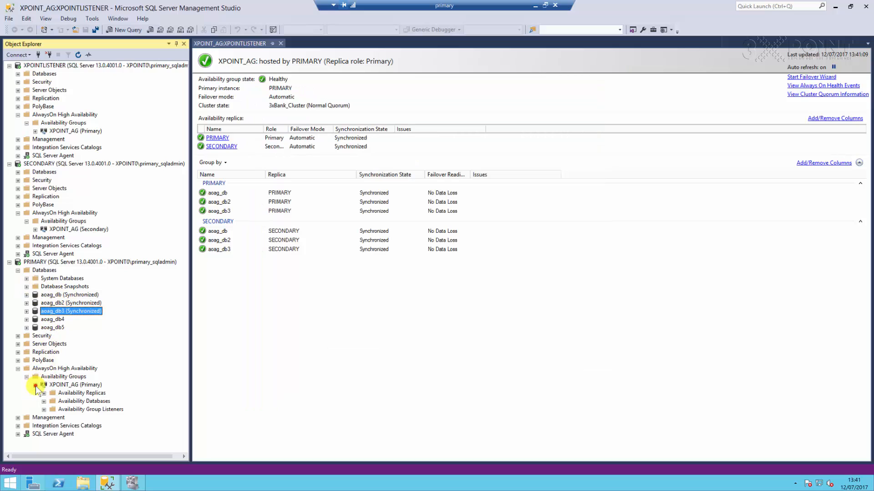
left_click(44, 401)
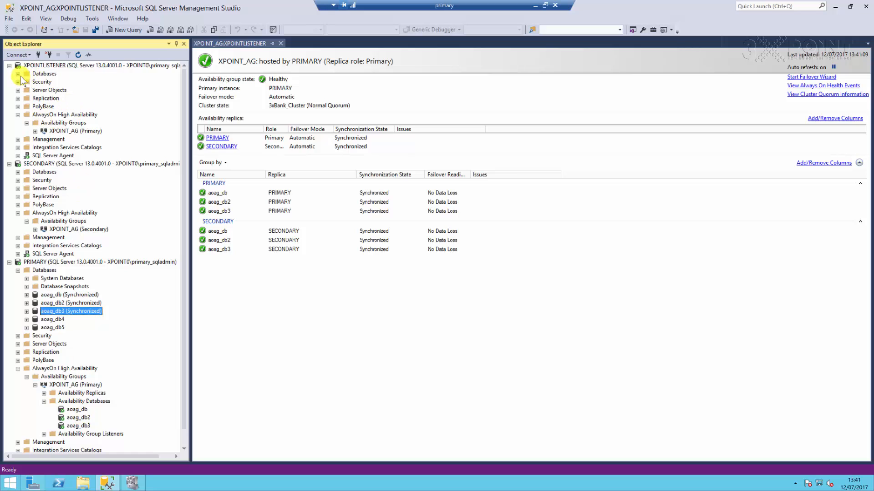
Expand the listener's and SECONDARY's Databases, selecting aoag_db on SECONDARY
left_click(17, 73)
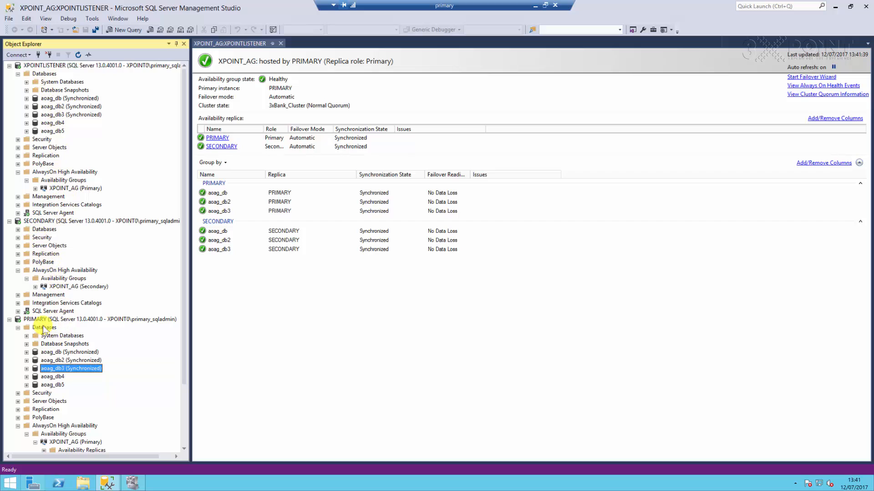
left_click(55, 319)
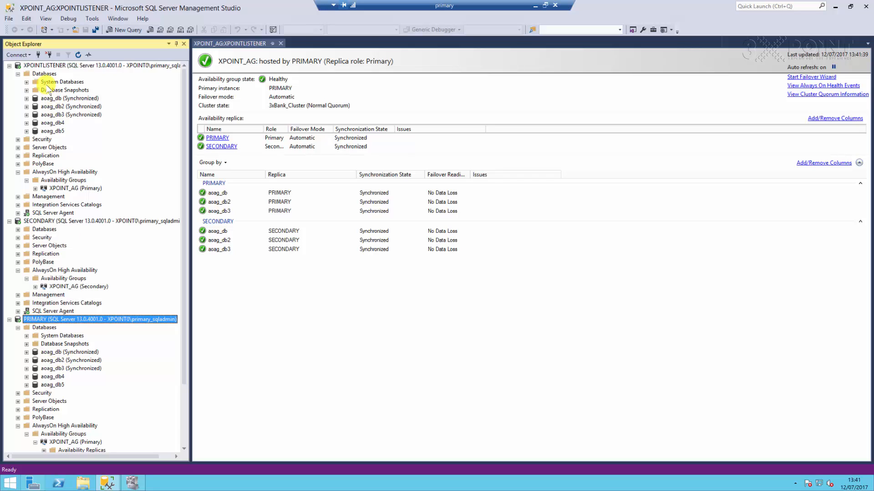
mouse_move(179, 360)
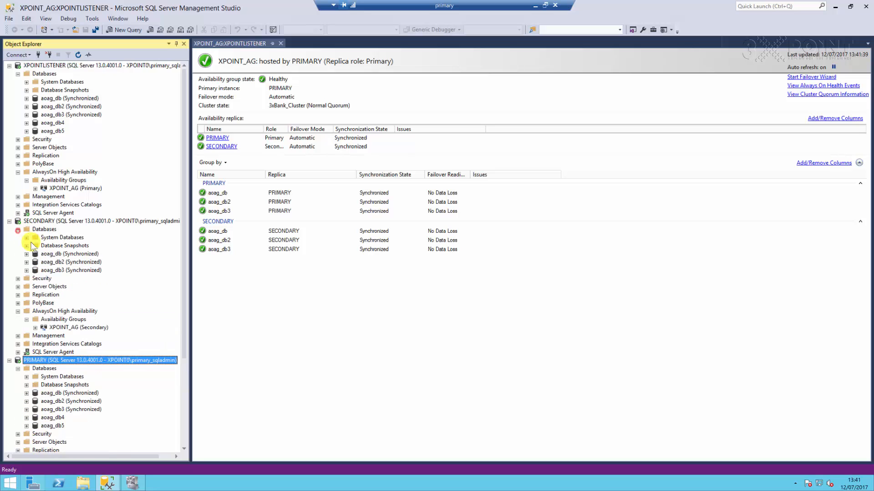
left_click(68, 253)
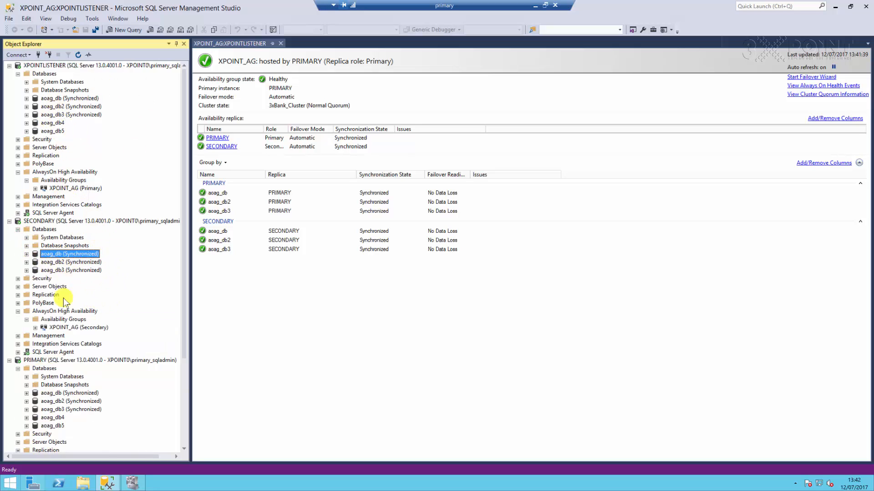
left_click(105, 483)
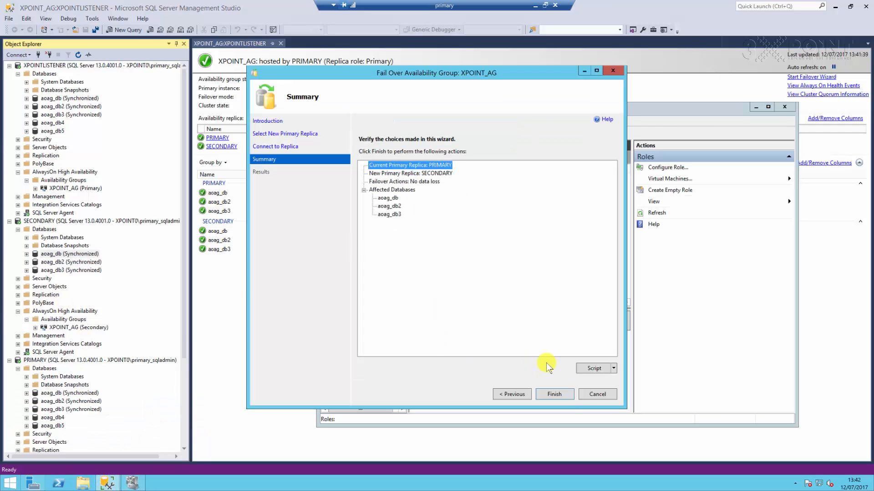
Finish the wizard to fail XPOINT_AG over to SECONDARY, showing detailed progress
left_click(553, 394)
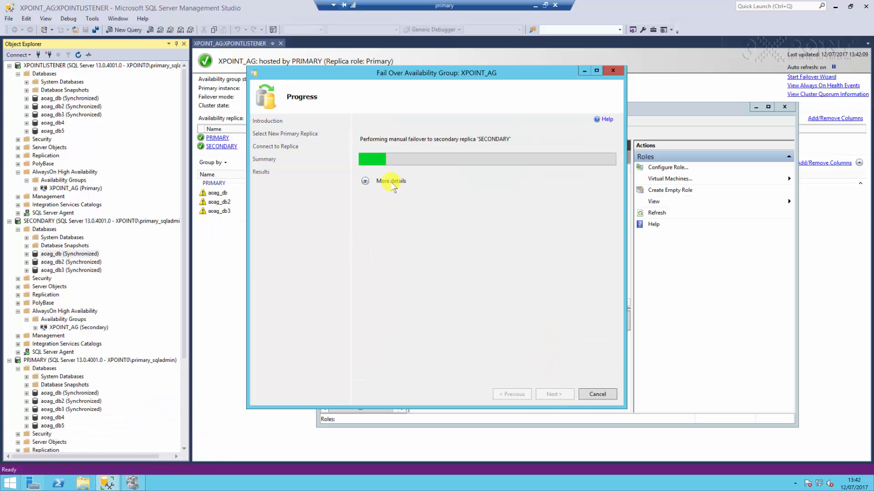
left_click(365, 181)
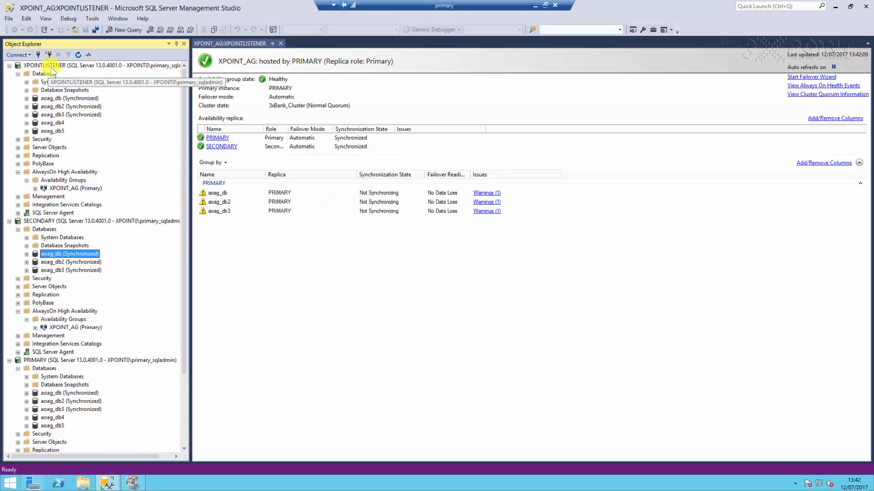
Refresh the XPOINTLISTENER tree, re-expand its Databases and select aoag_db
left_click(39, 65)
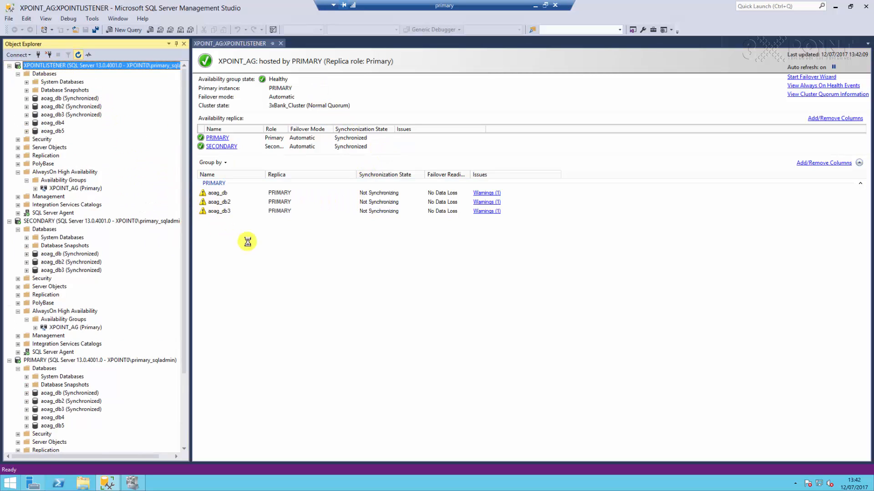
mouse_move(280, 217)
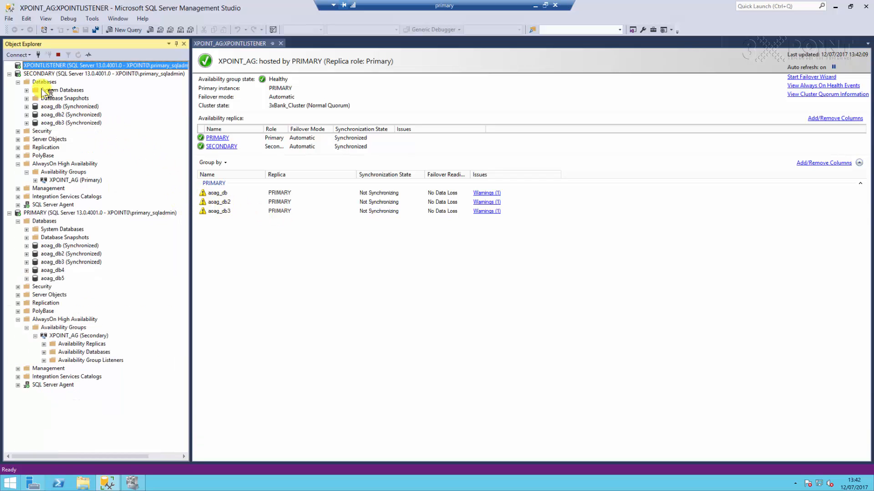
left_click(70, 107)
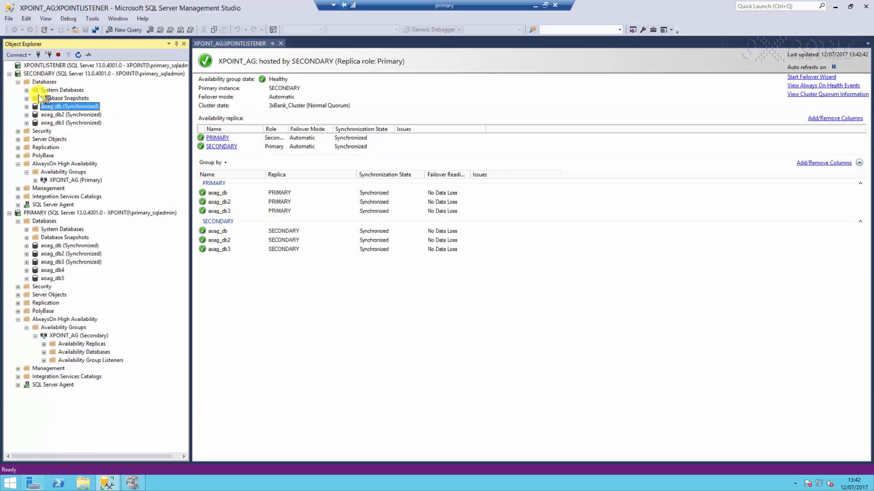
left_click(84, 73)
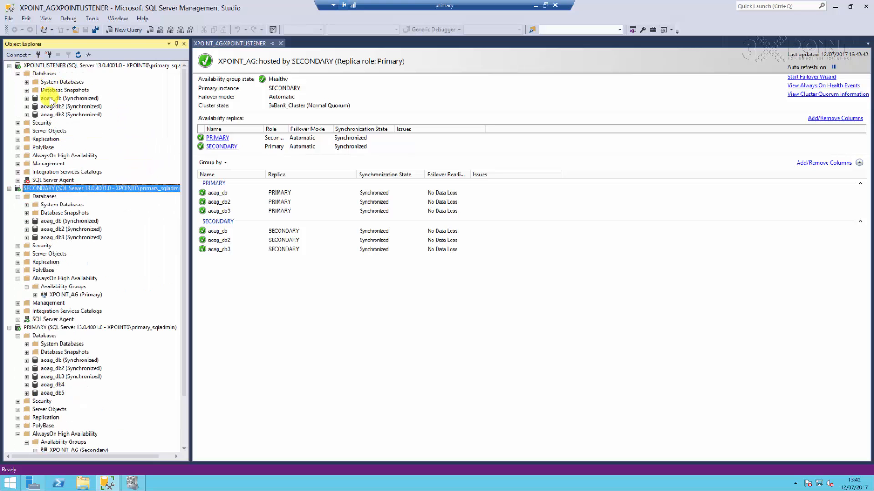
left_click(70, 98)
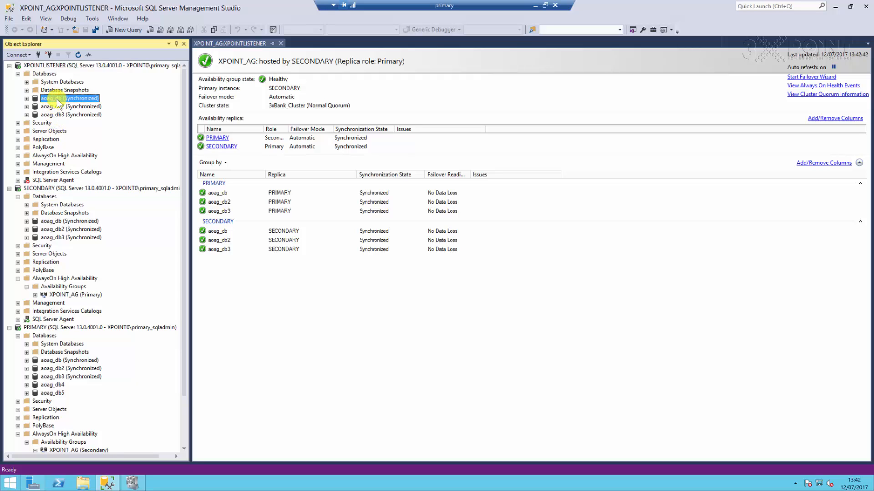
mouse_move(60, 106)
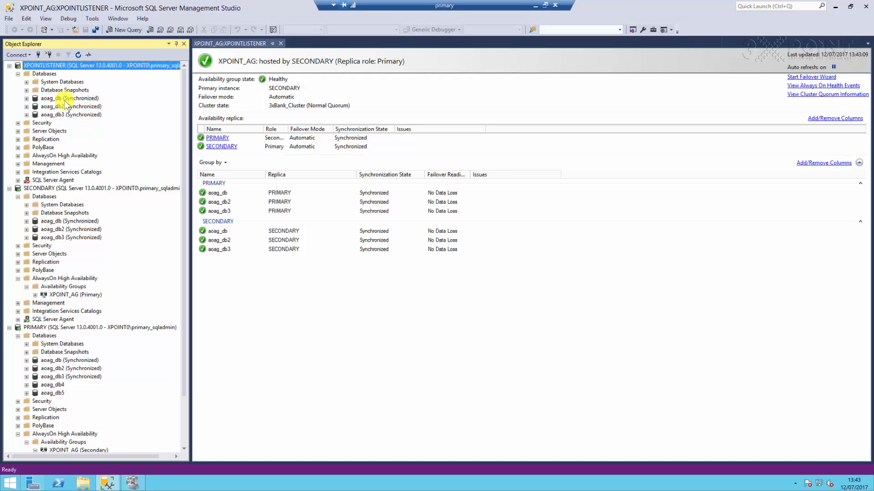
mouse_move(65, 102)
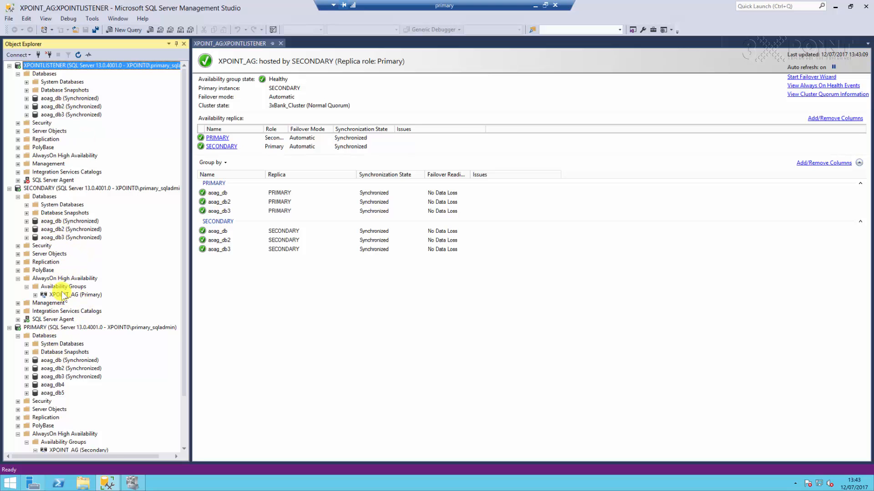
left_click(69, 295)
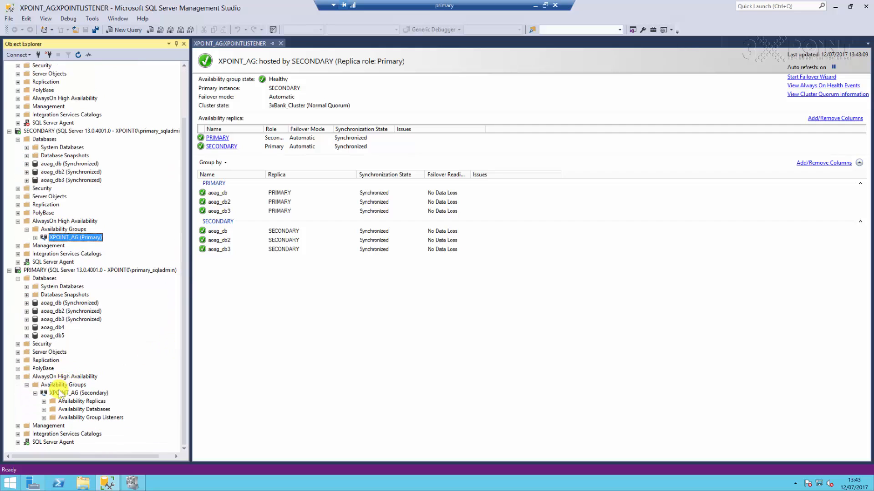
left_click(78, 393)
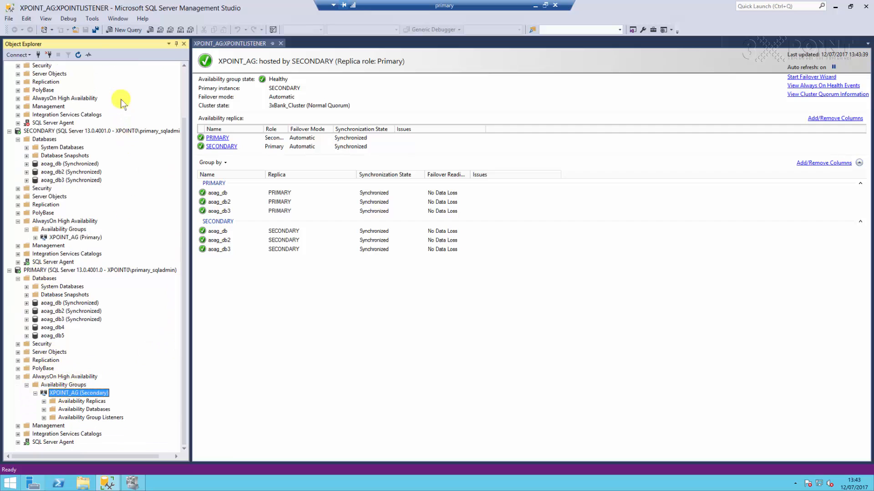
scroll("down", 3)
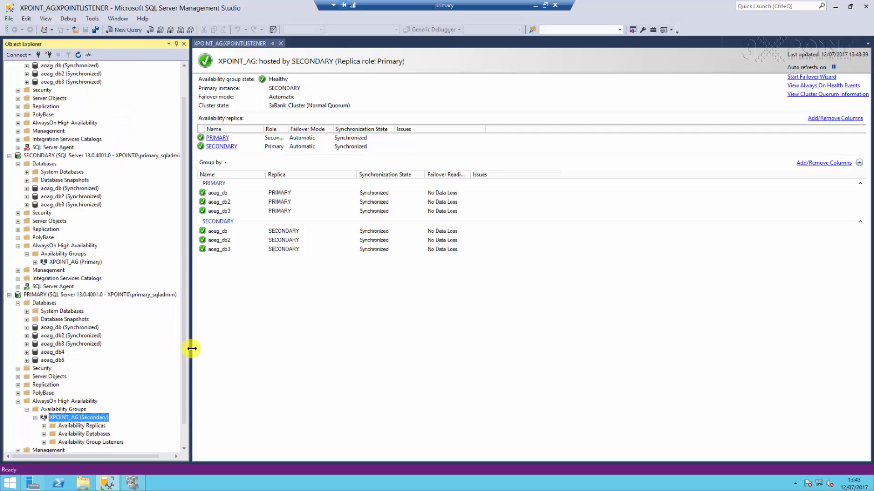